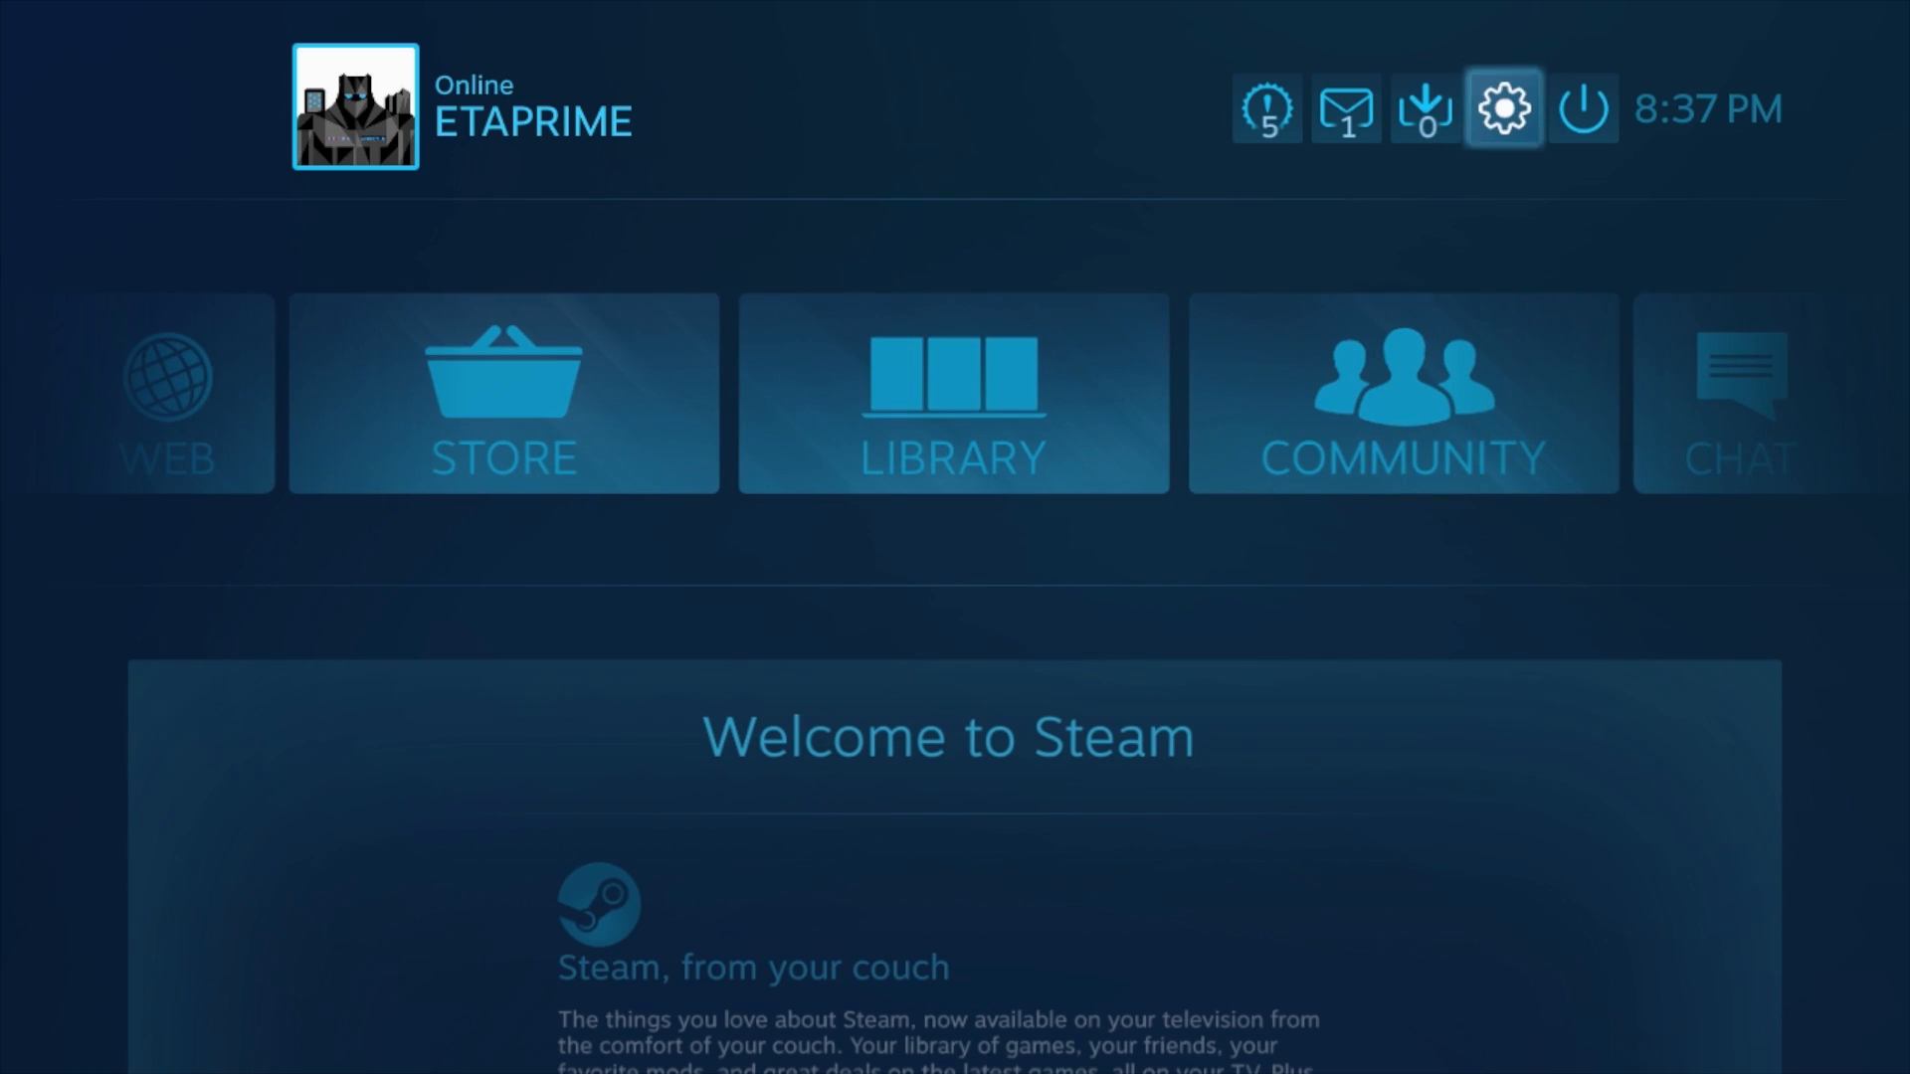
Keep Xbox and Generic Gamepad Configuration Support enabled in Controller Settings, PS4 off.
left_click(1502, 107)
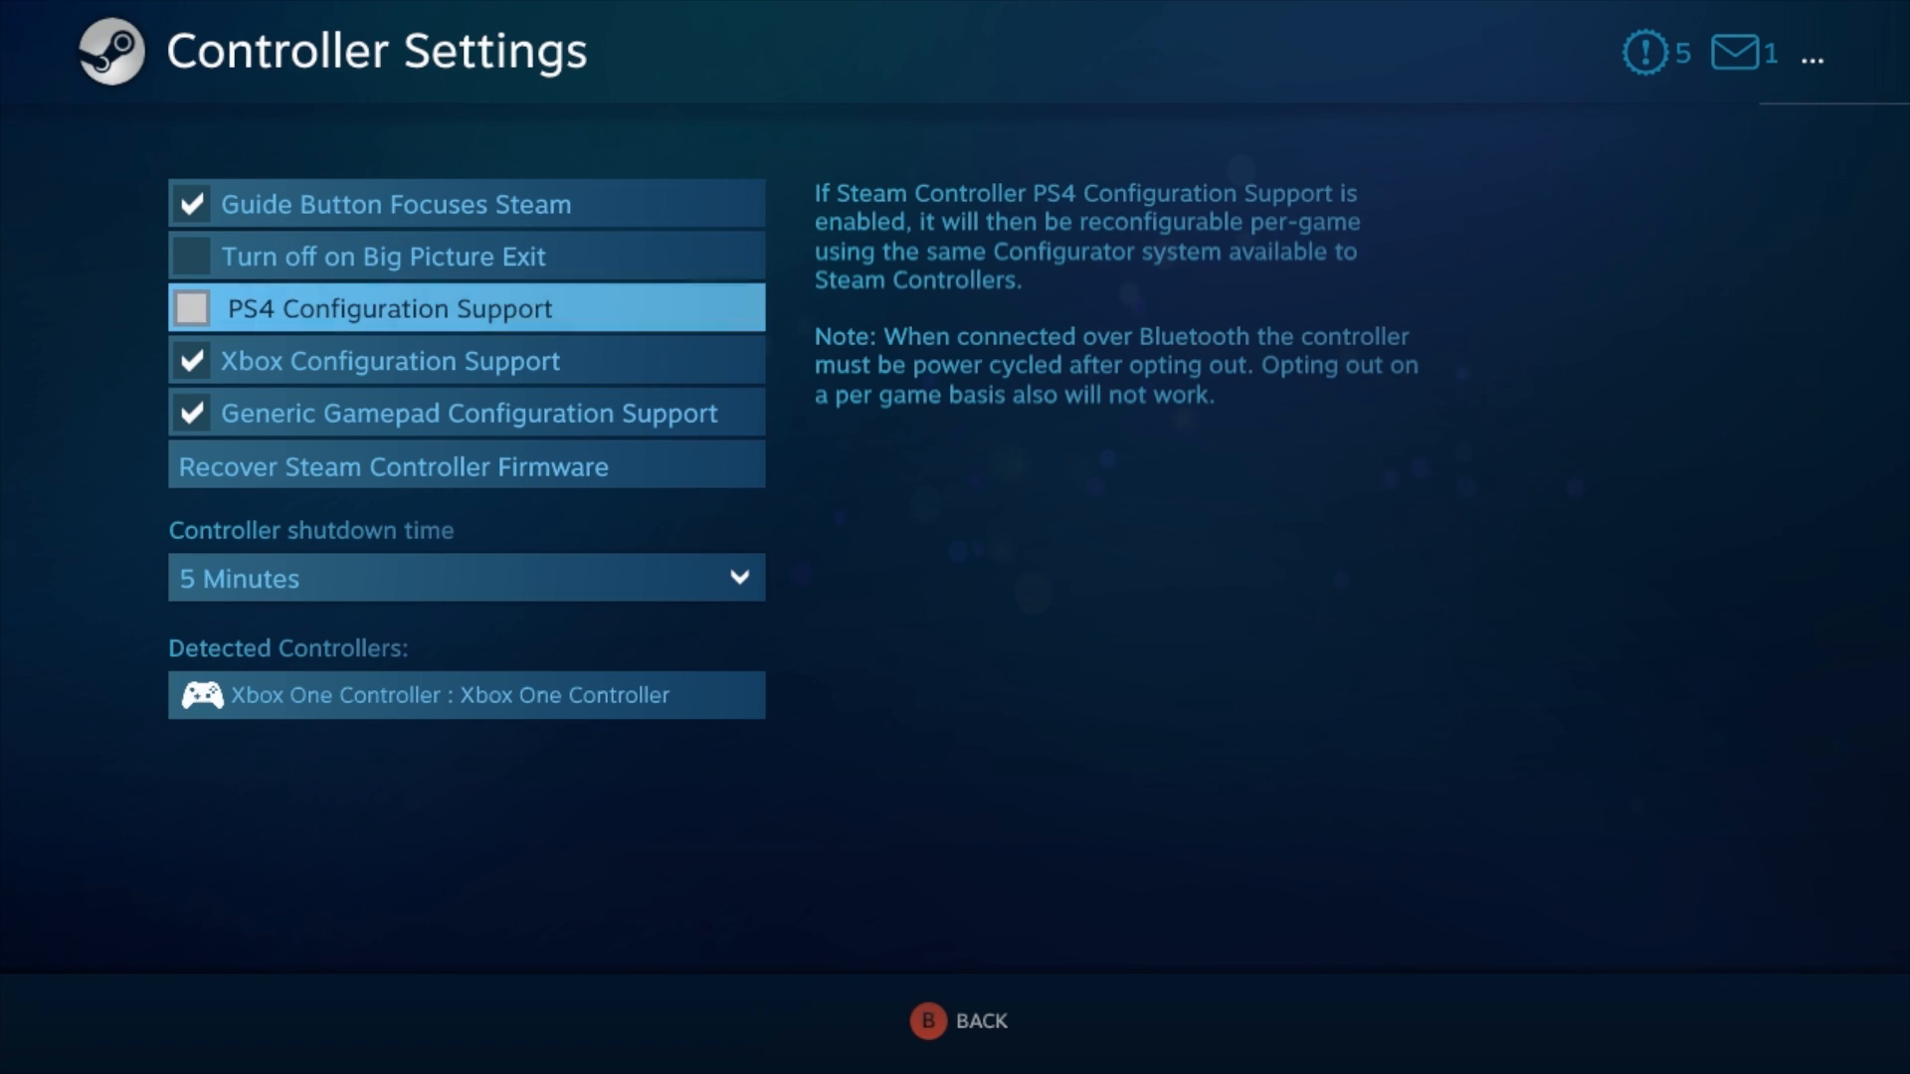
left_click(390, 360)
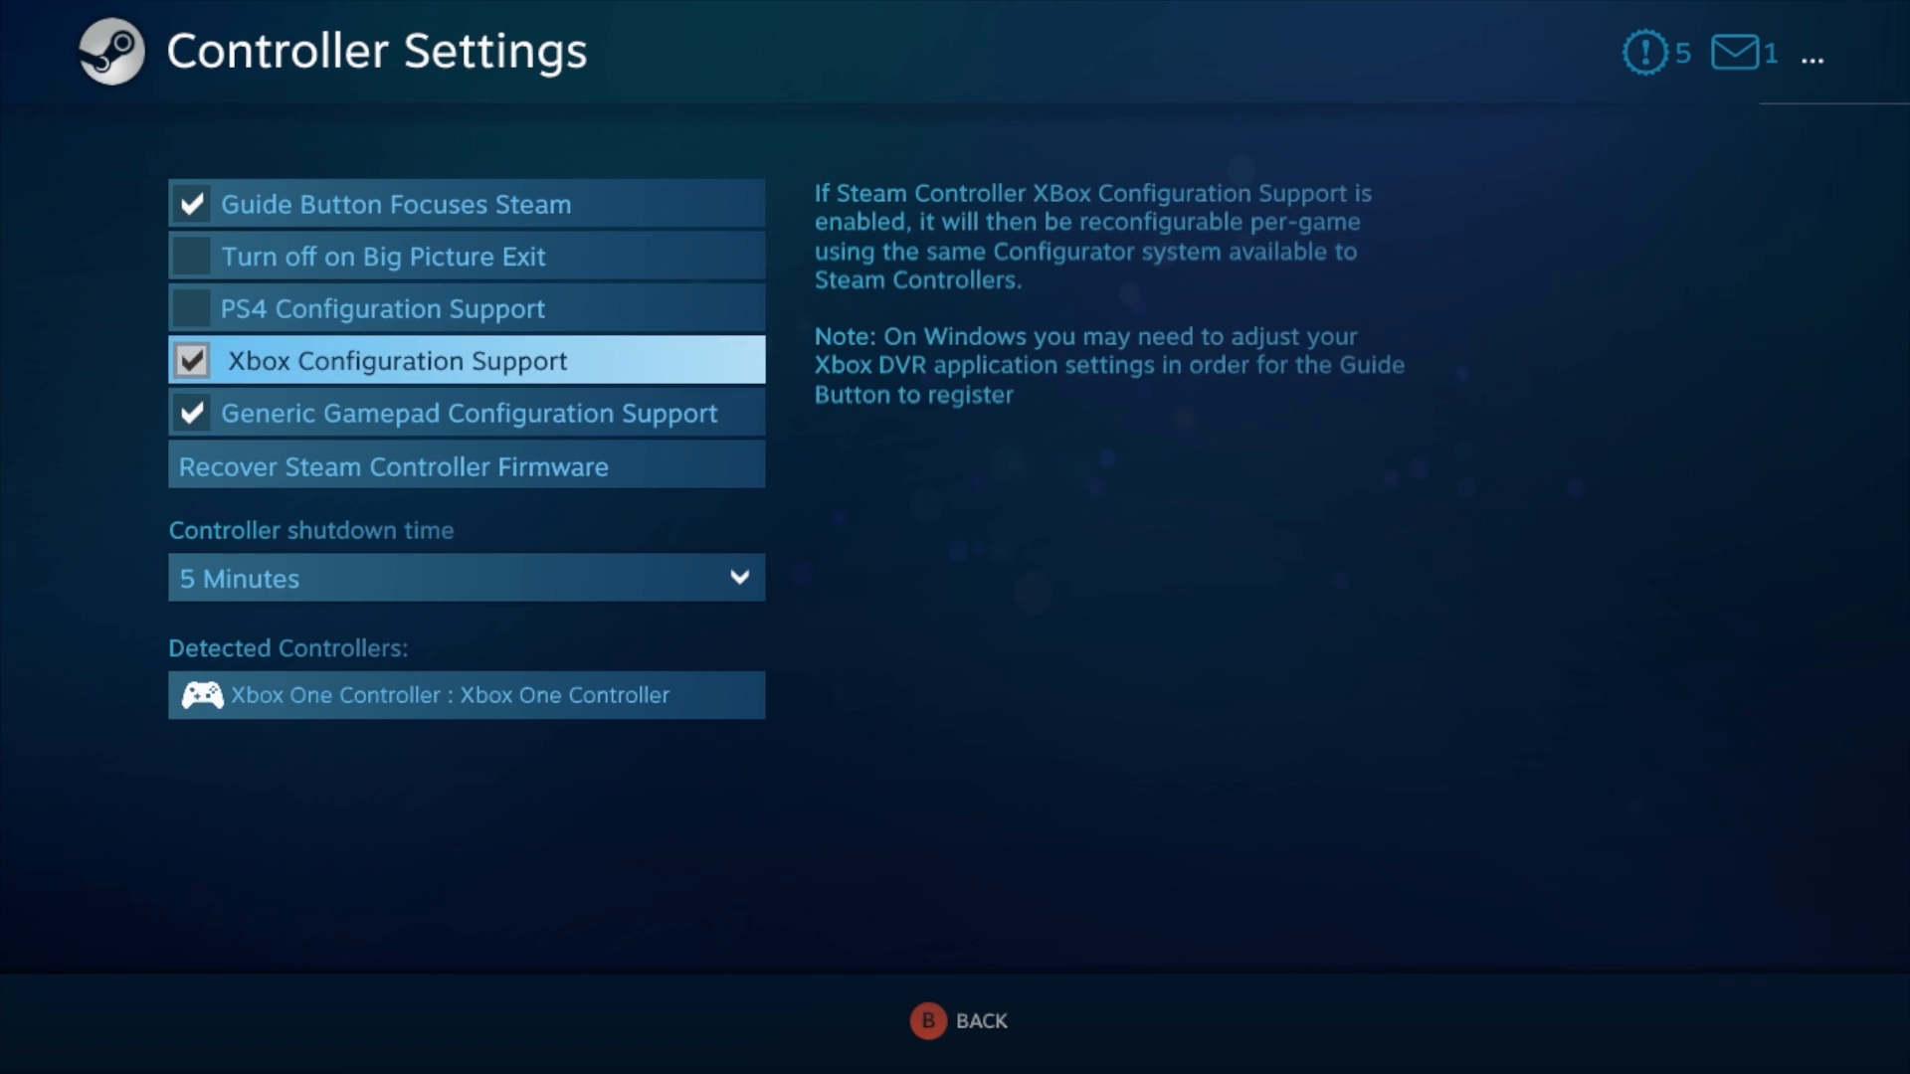
mouse_move(466, 414)
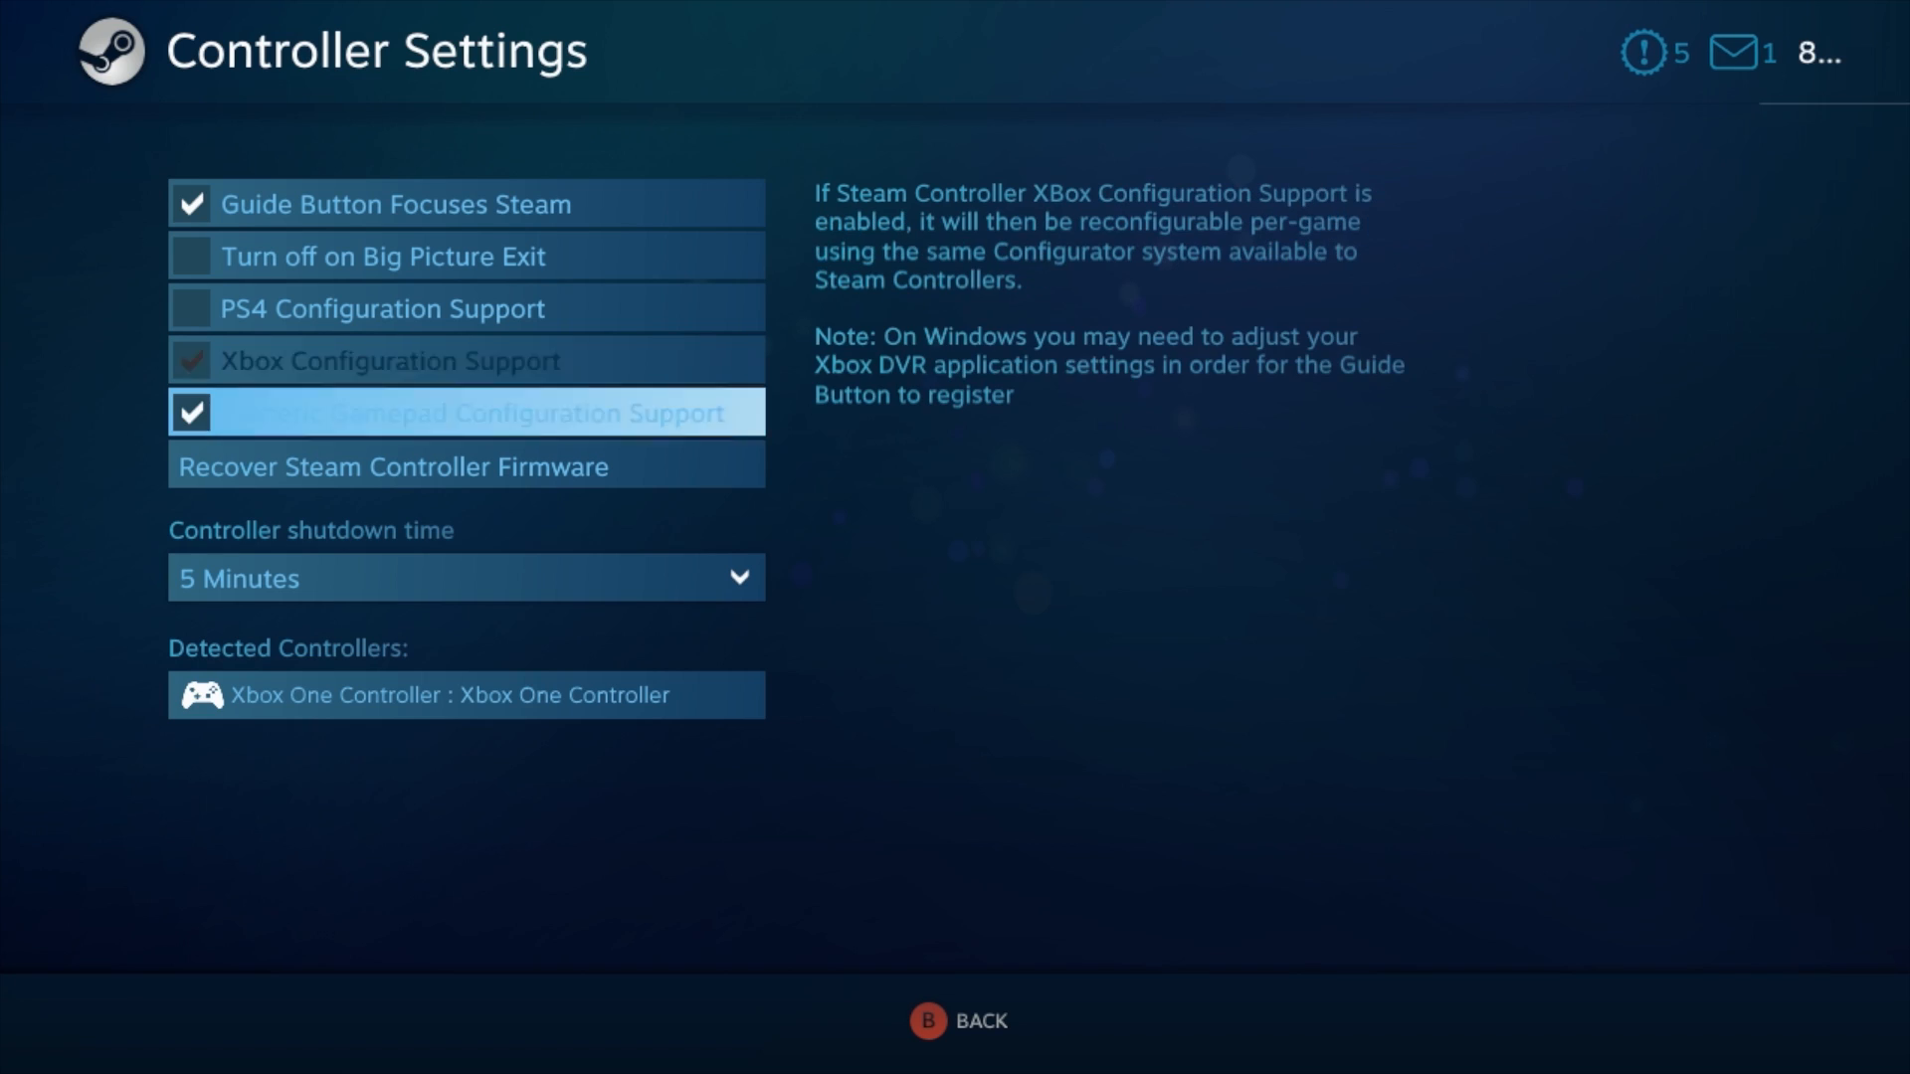
left_click(466, 411)
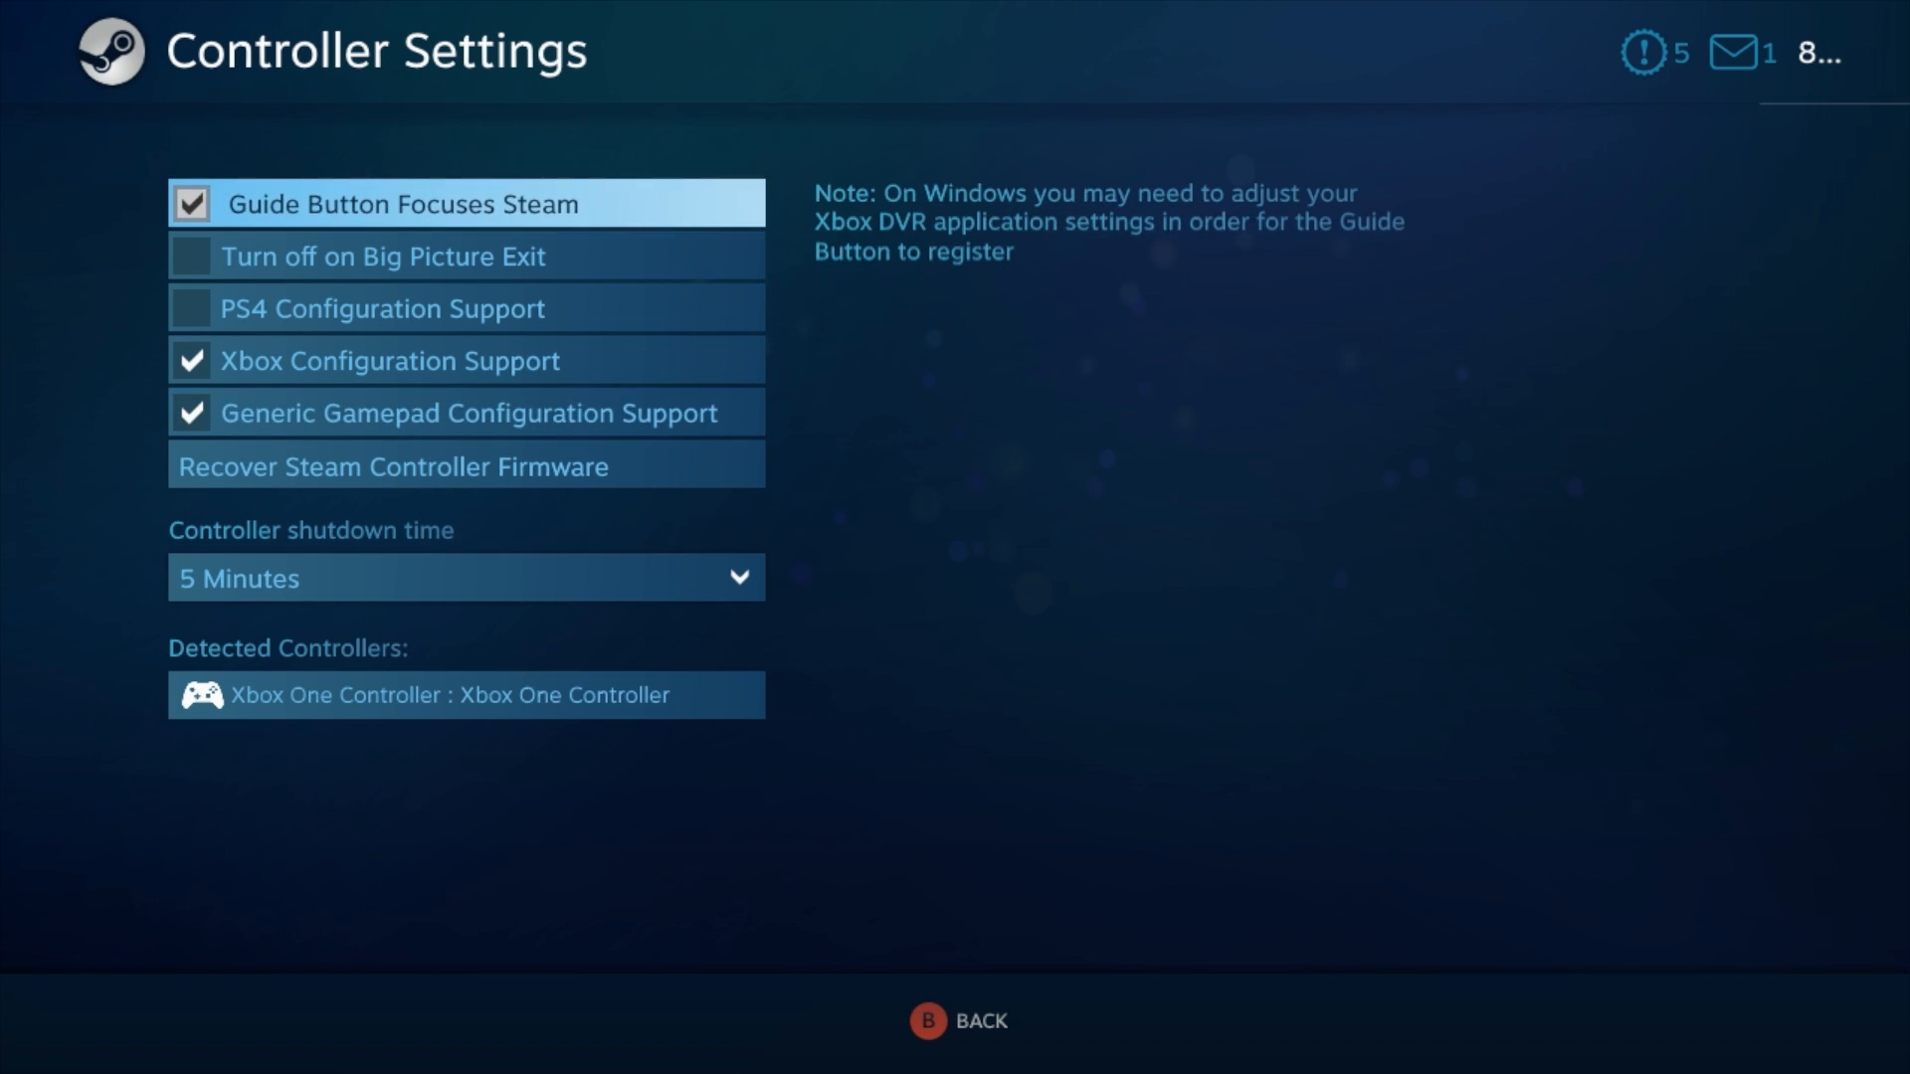
Reach the BigBox shortcut's Manage Shortcut options through the Library.
left_click(957, 1020)
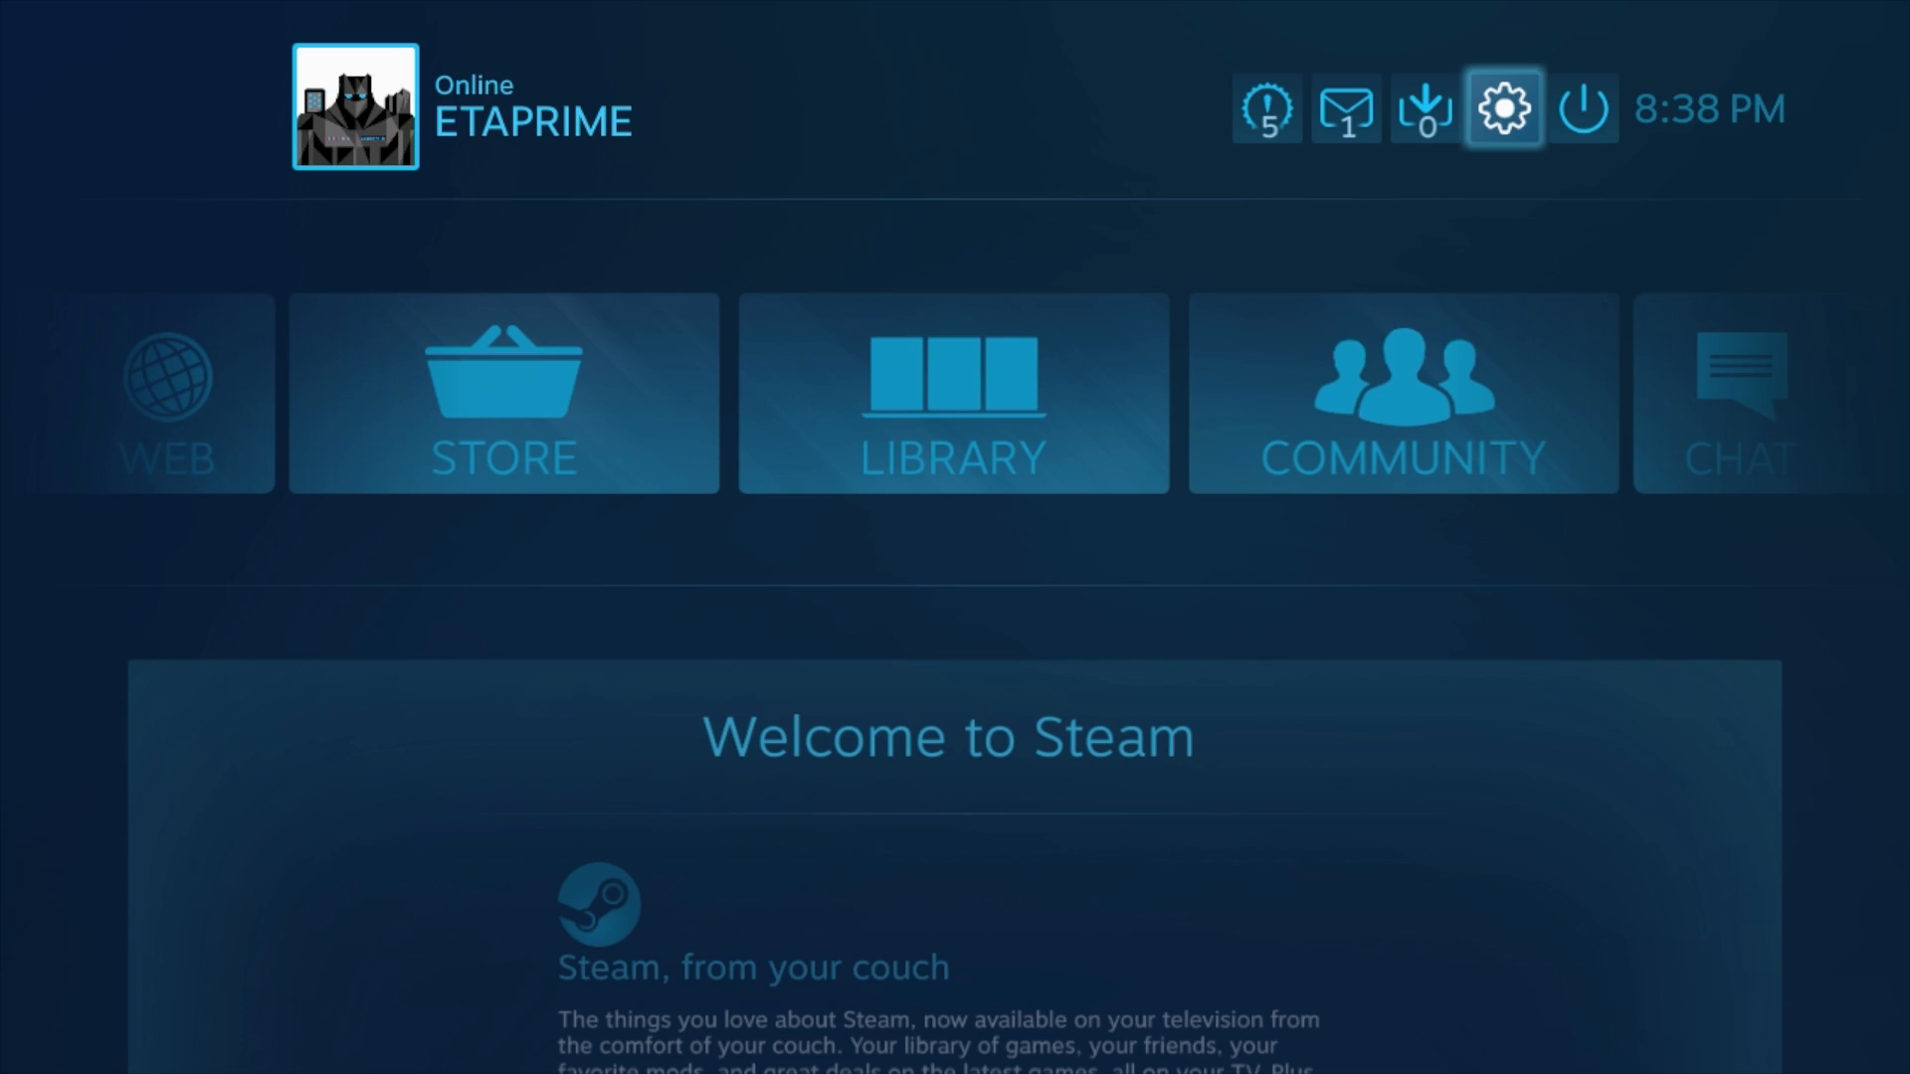
left_click(951, 392)
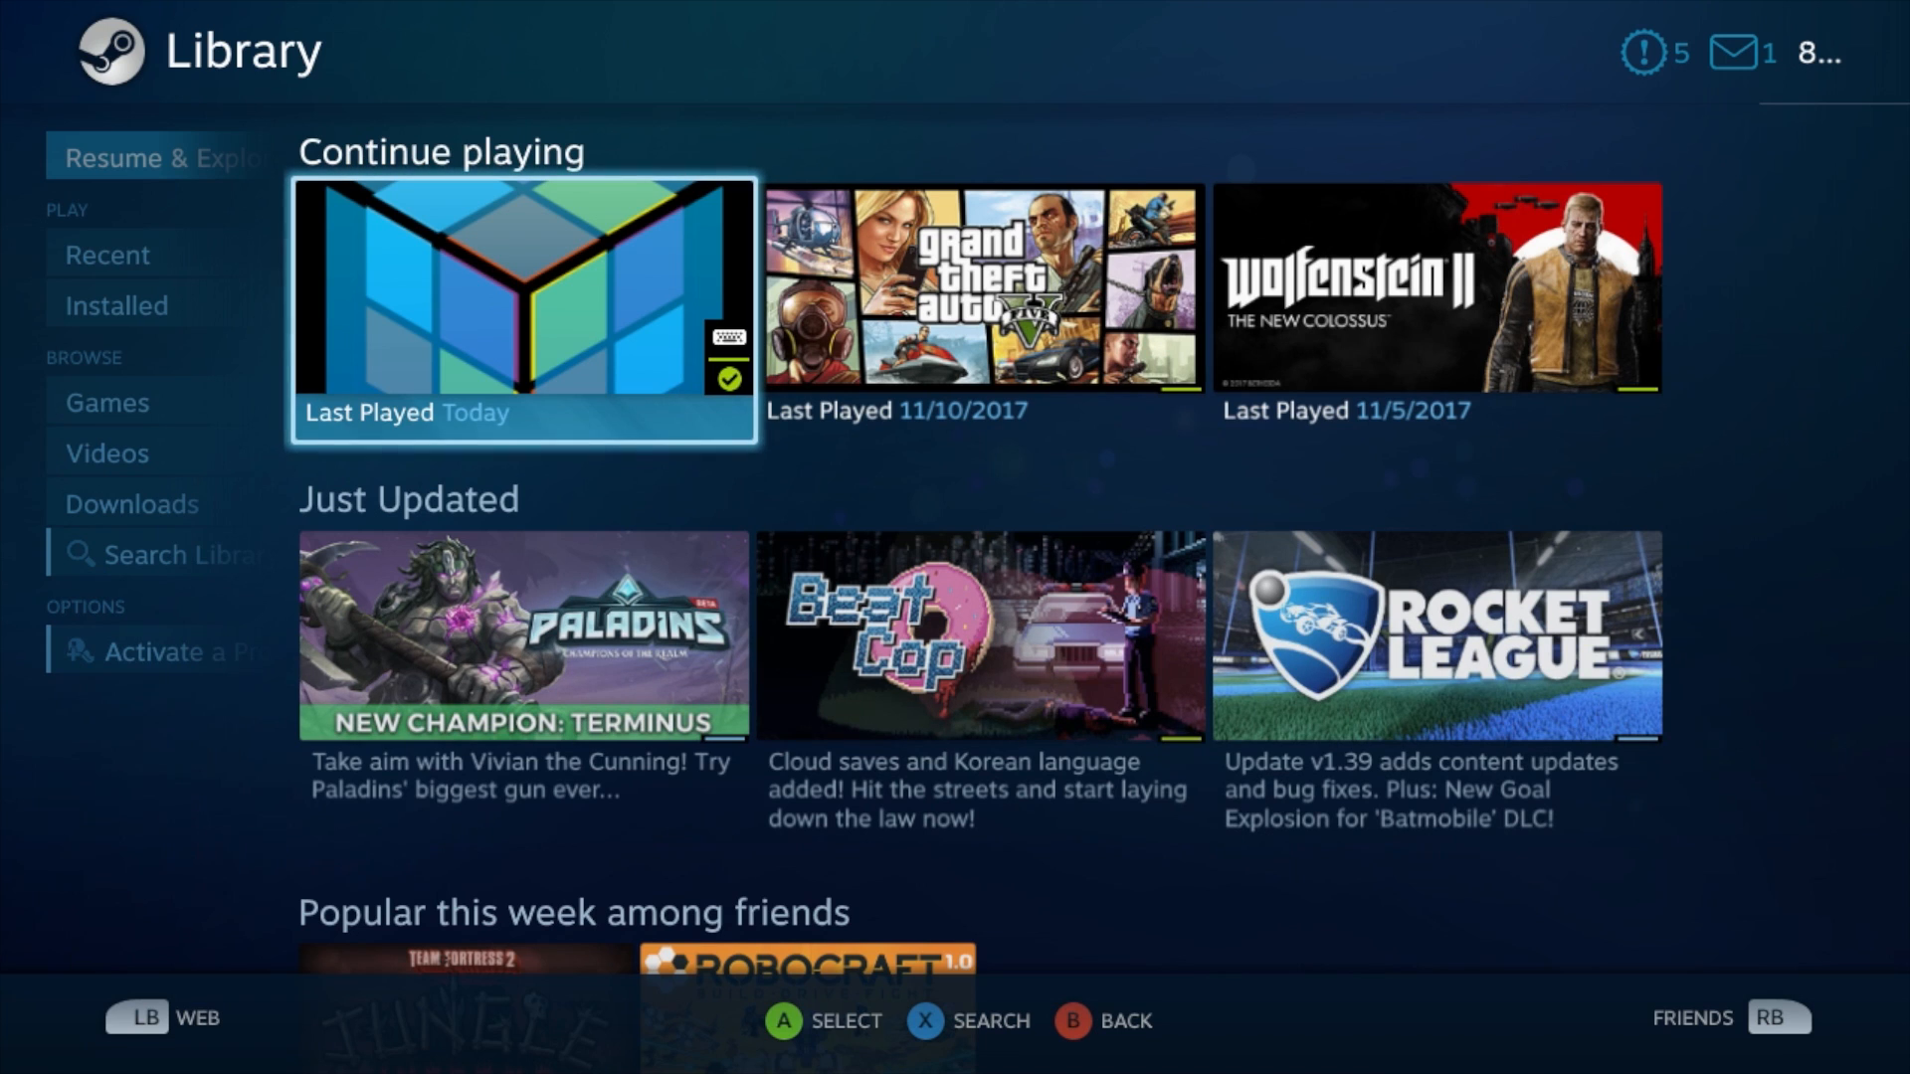
left_click(521, 310)
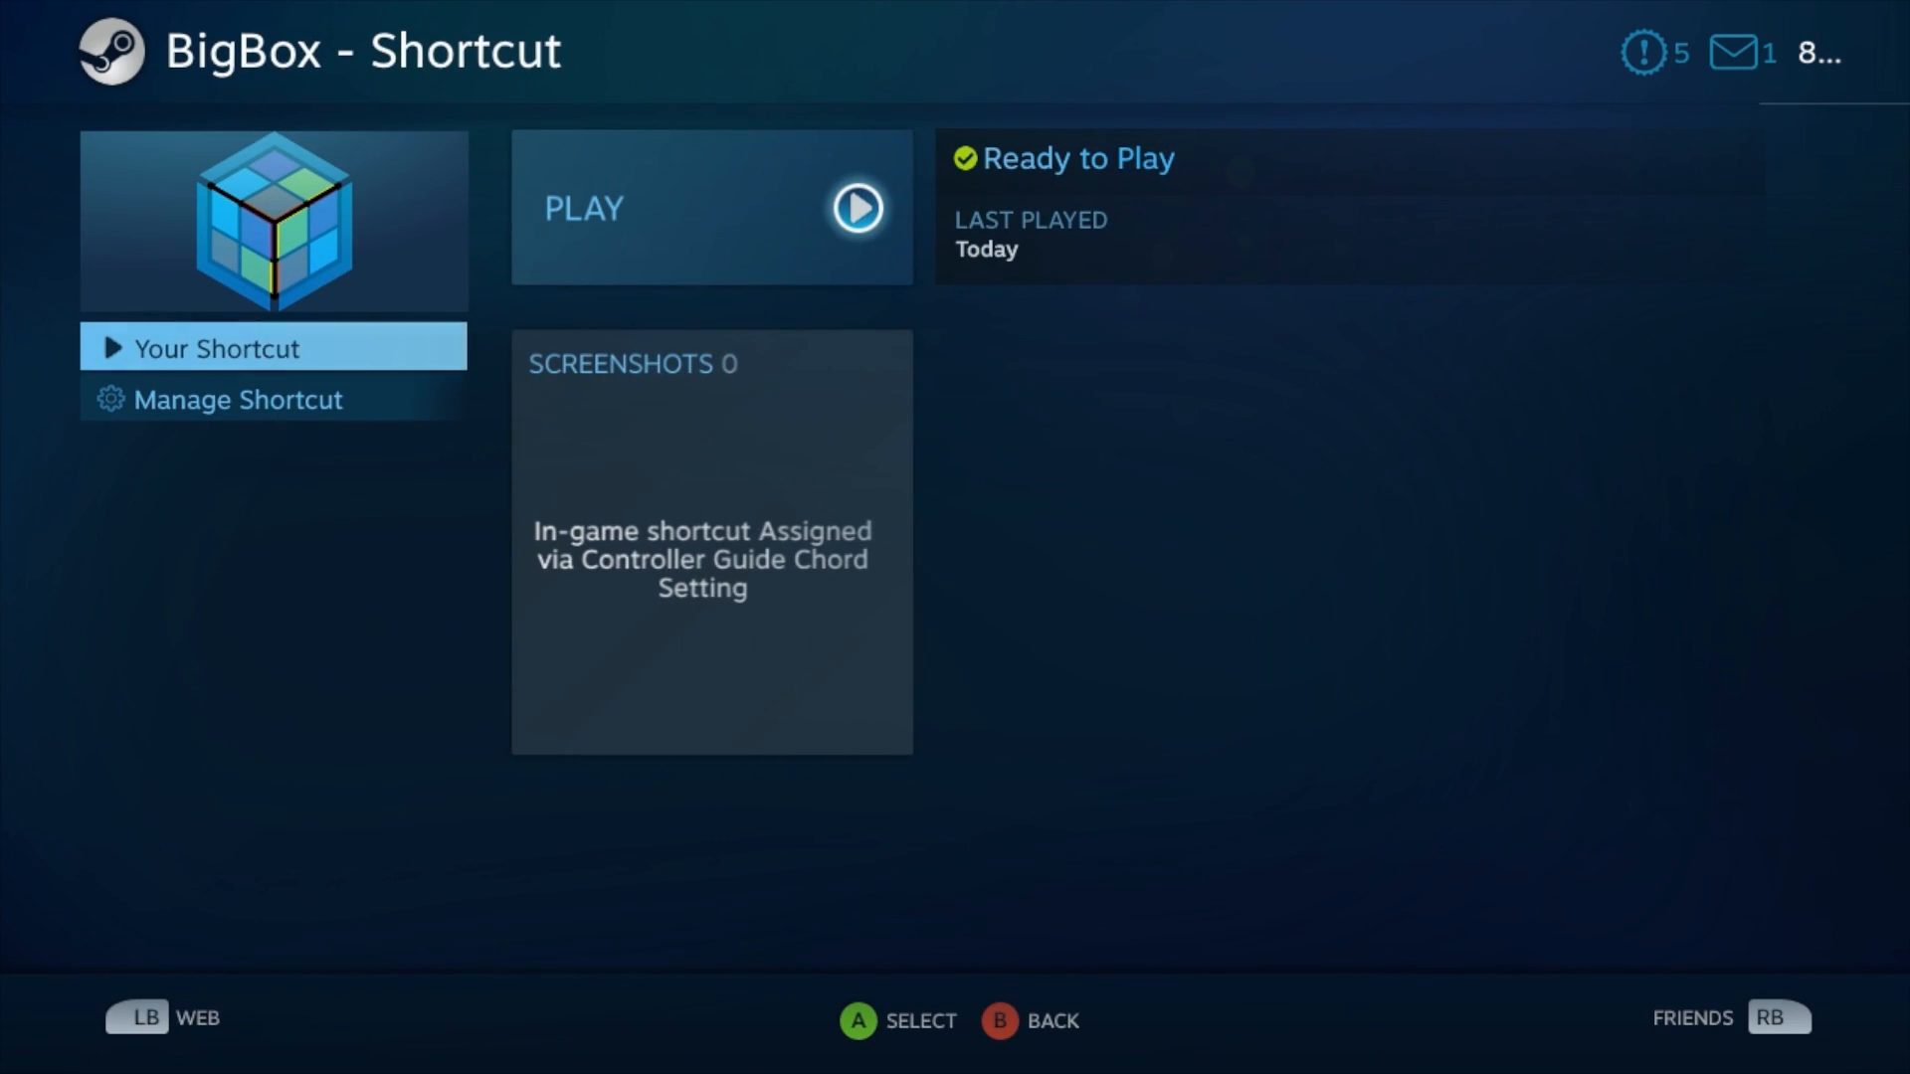
left_click(241, 398)
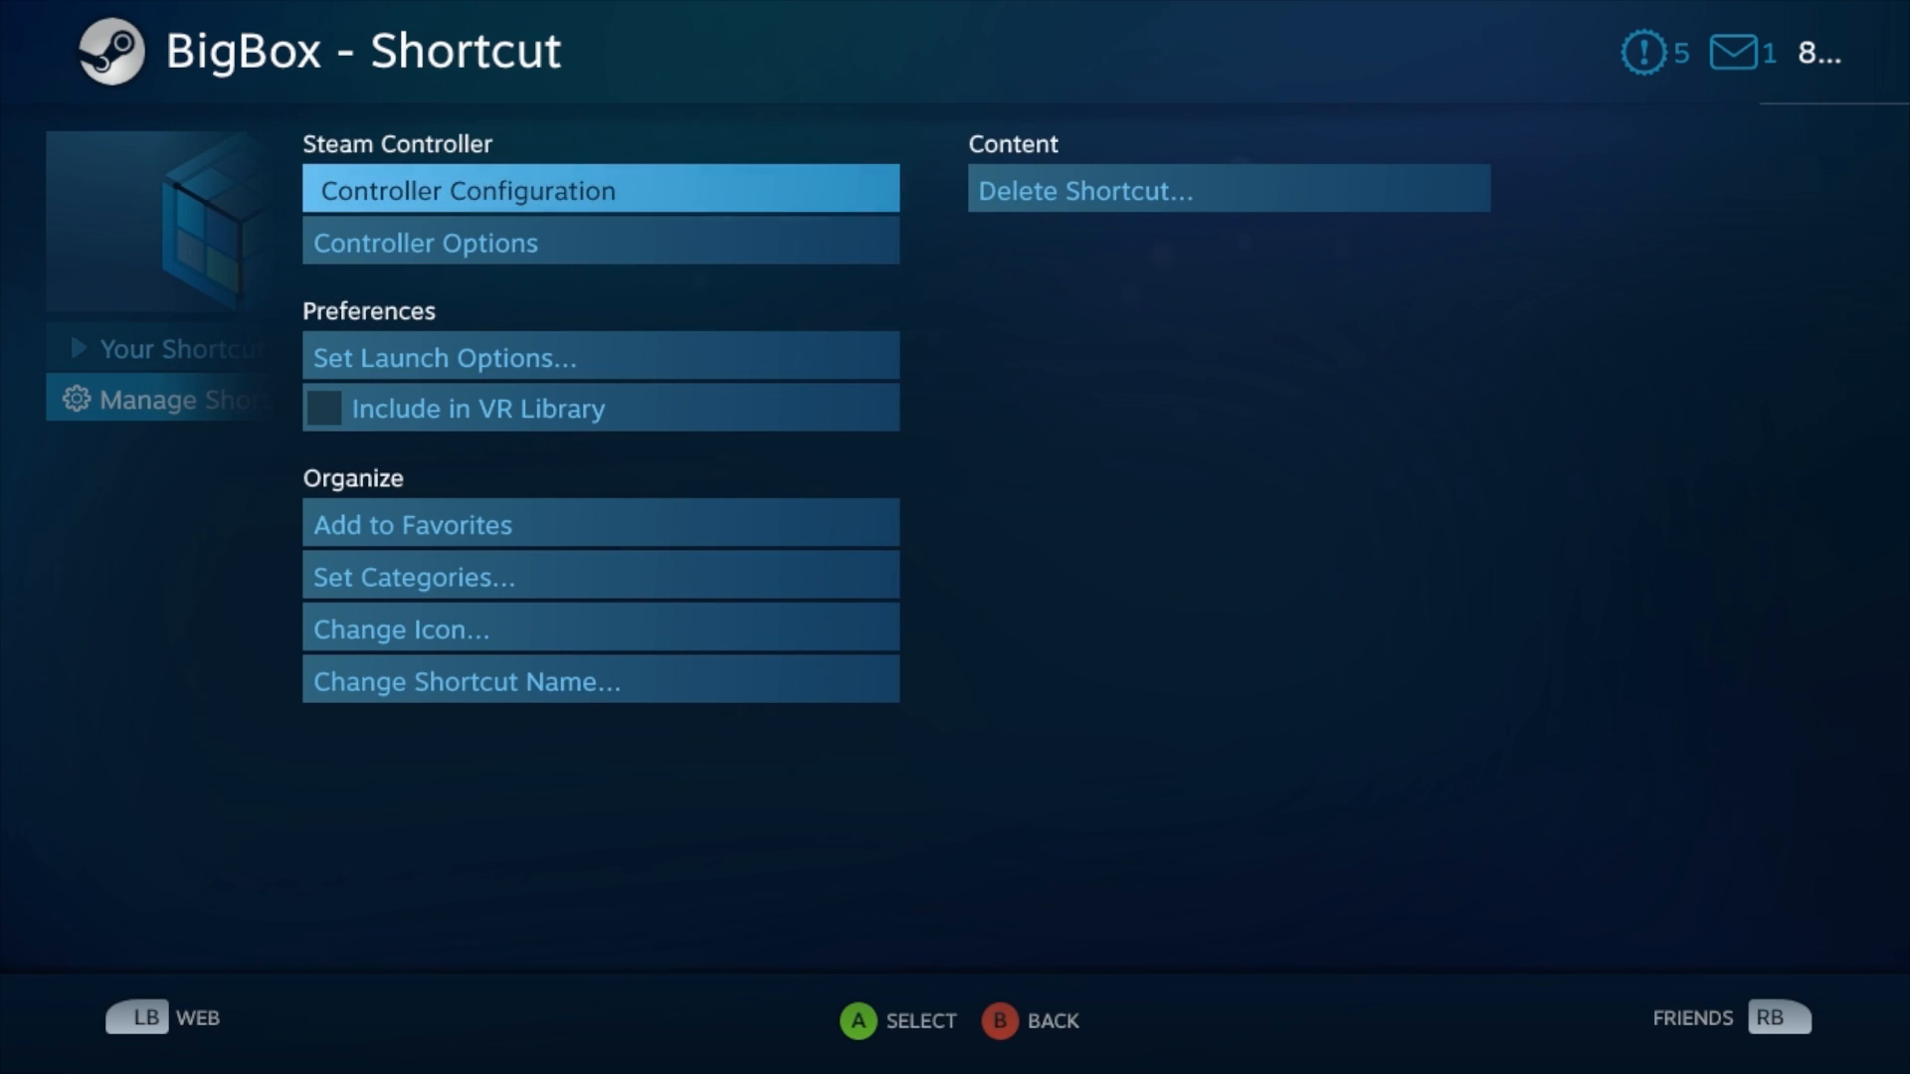
Review the BigBox shortcut's Gamepad template and accept it with Done.
left_click(599, 189)
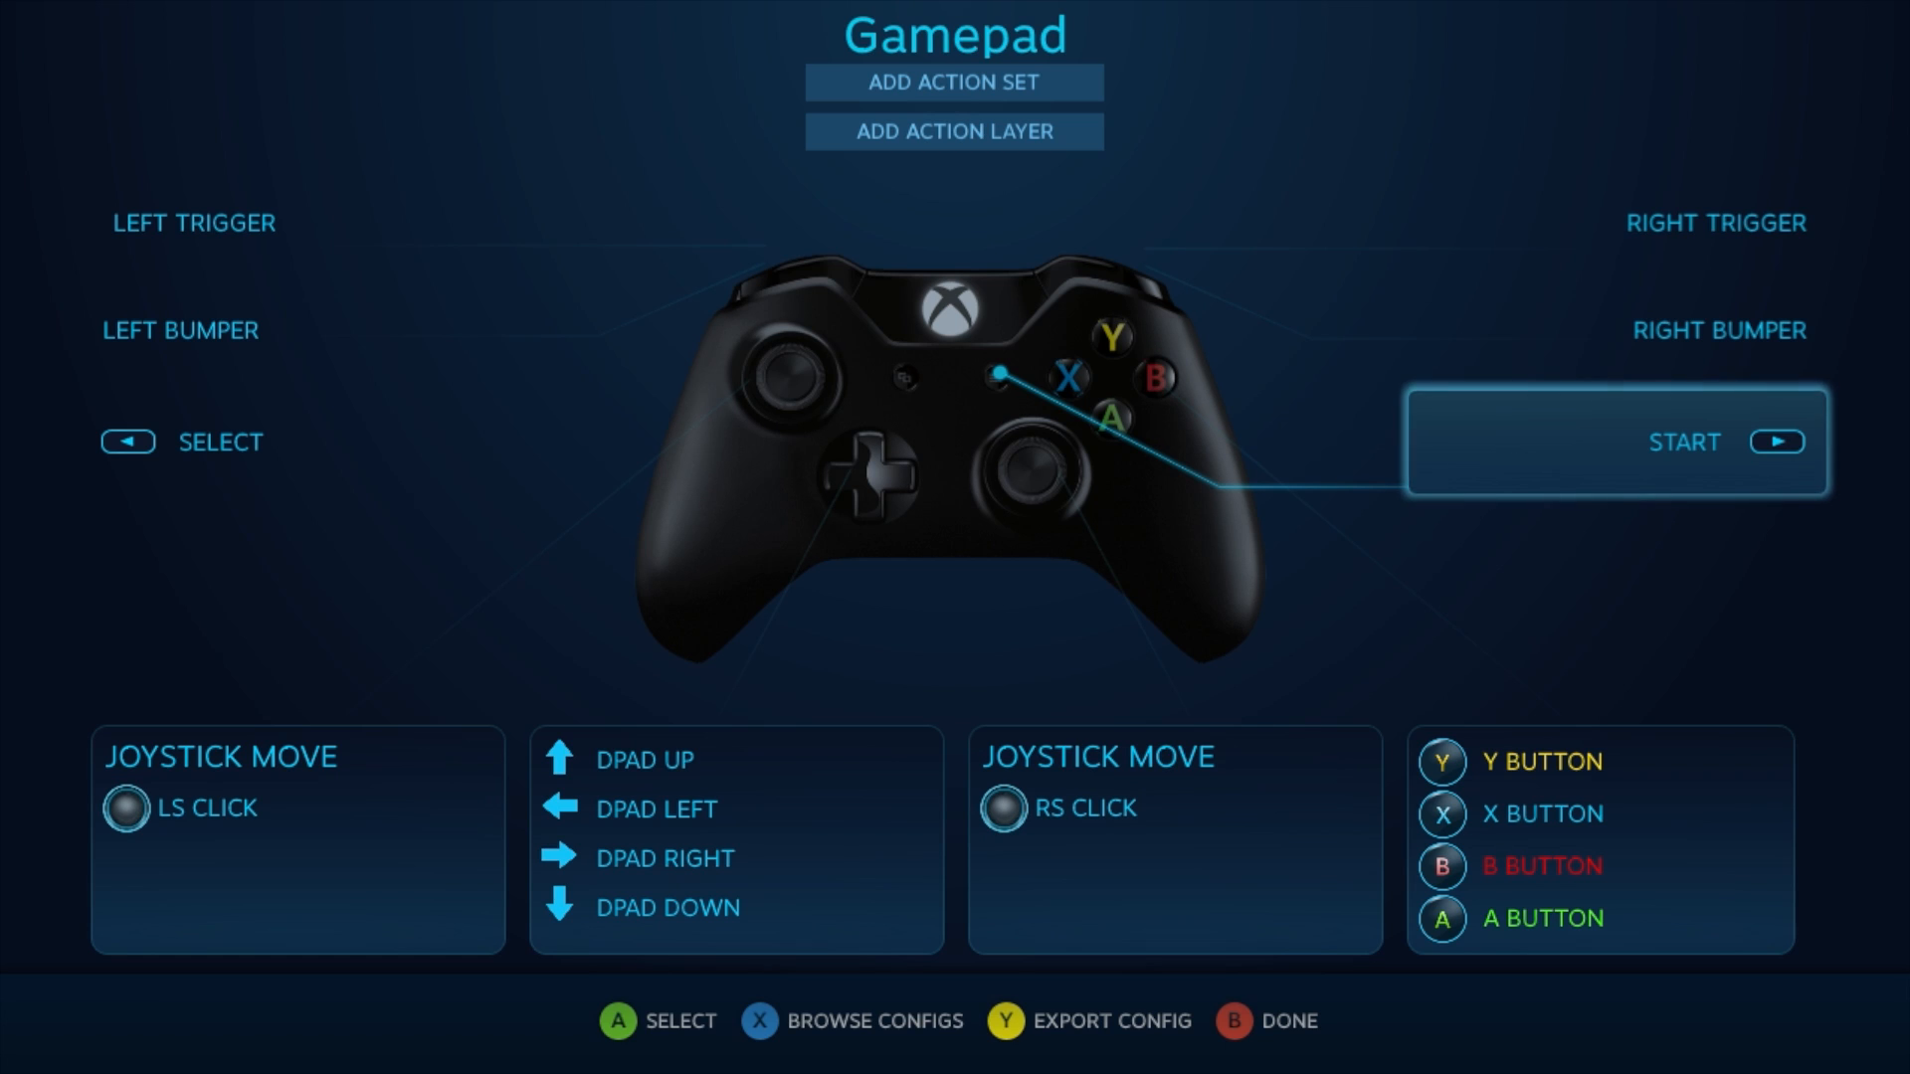
left_click(759, 1021)
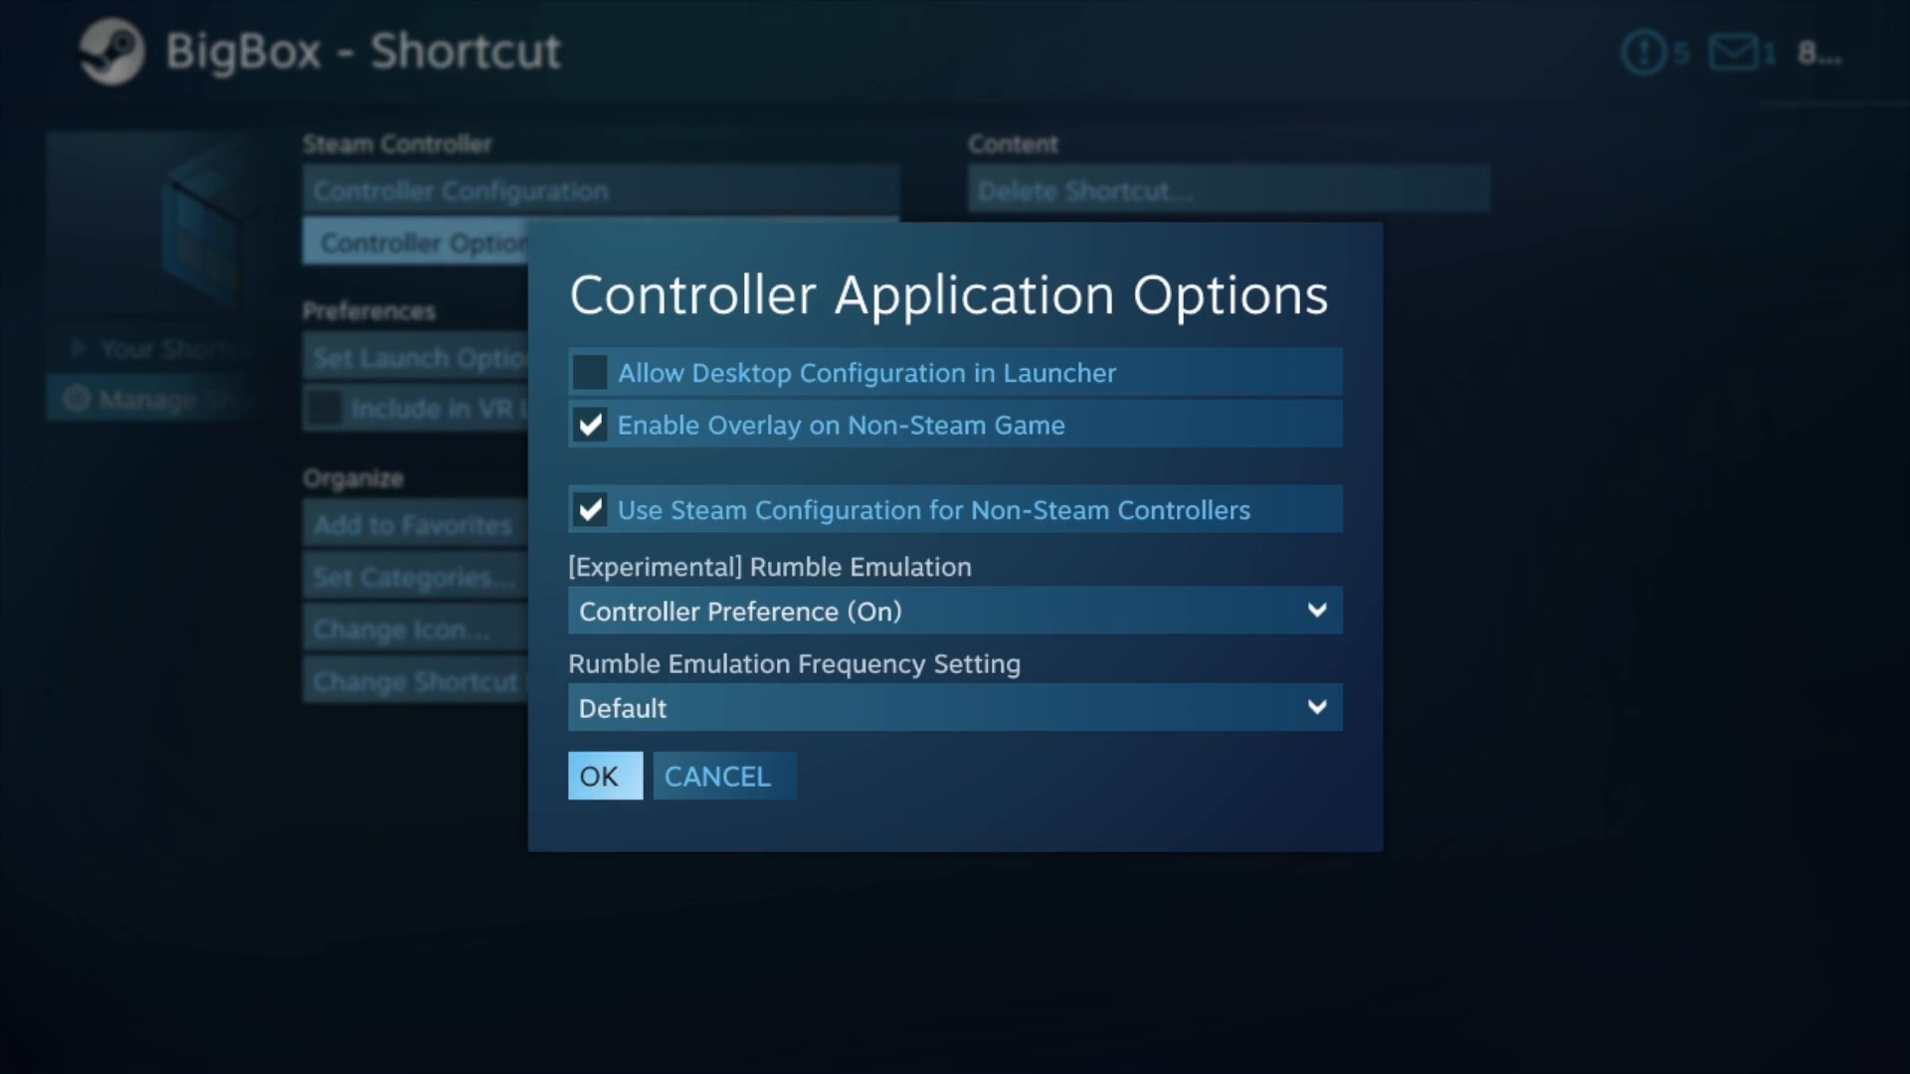
Confirm the Controller Application Options and launch BigBox from the shortcut.
left_click(605, 776)
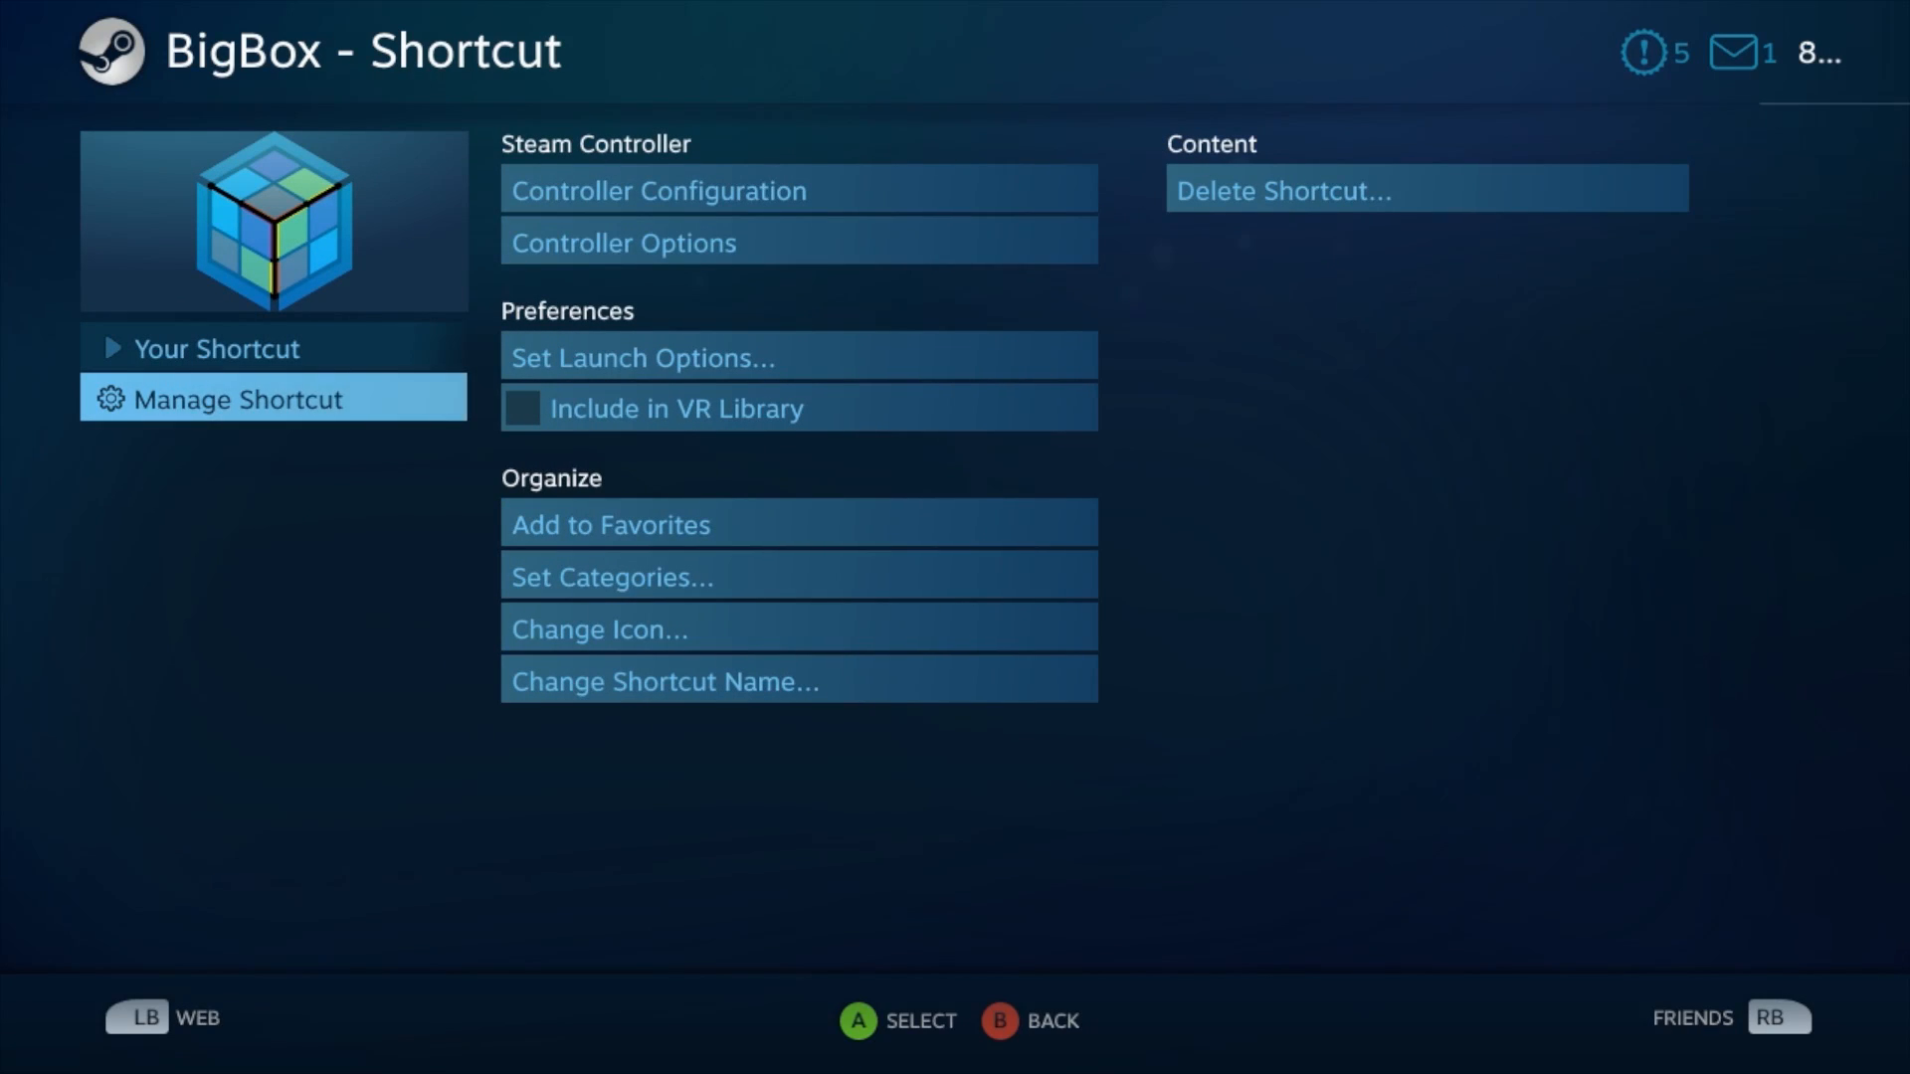
left_click(219, 348)
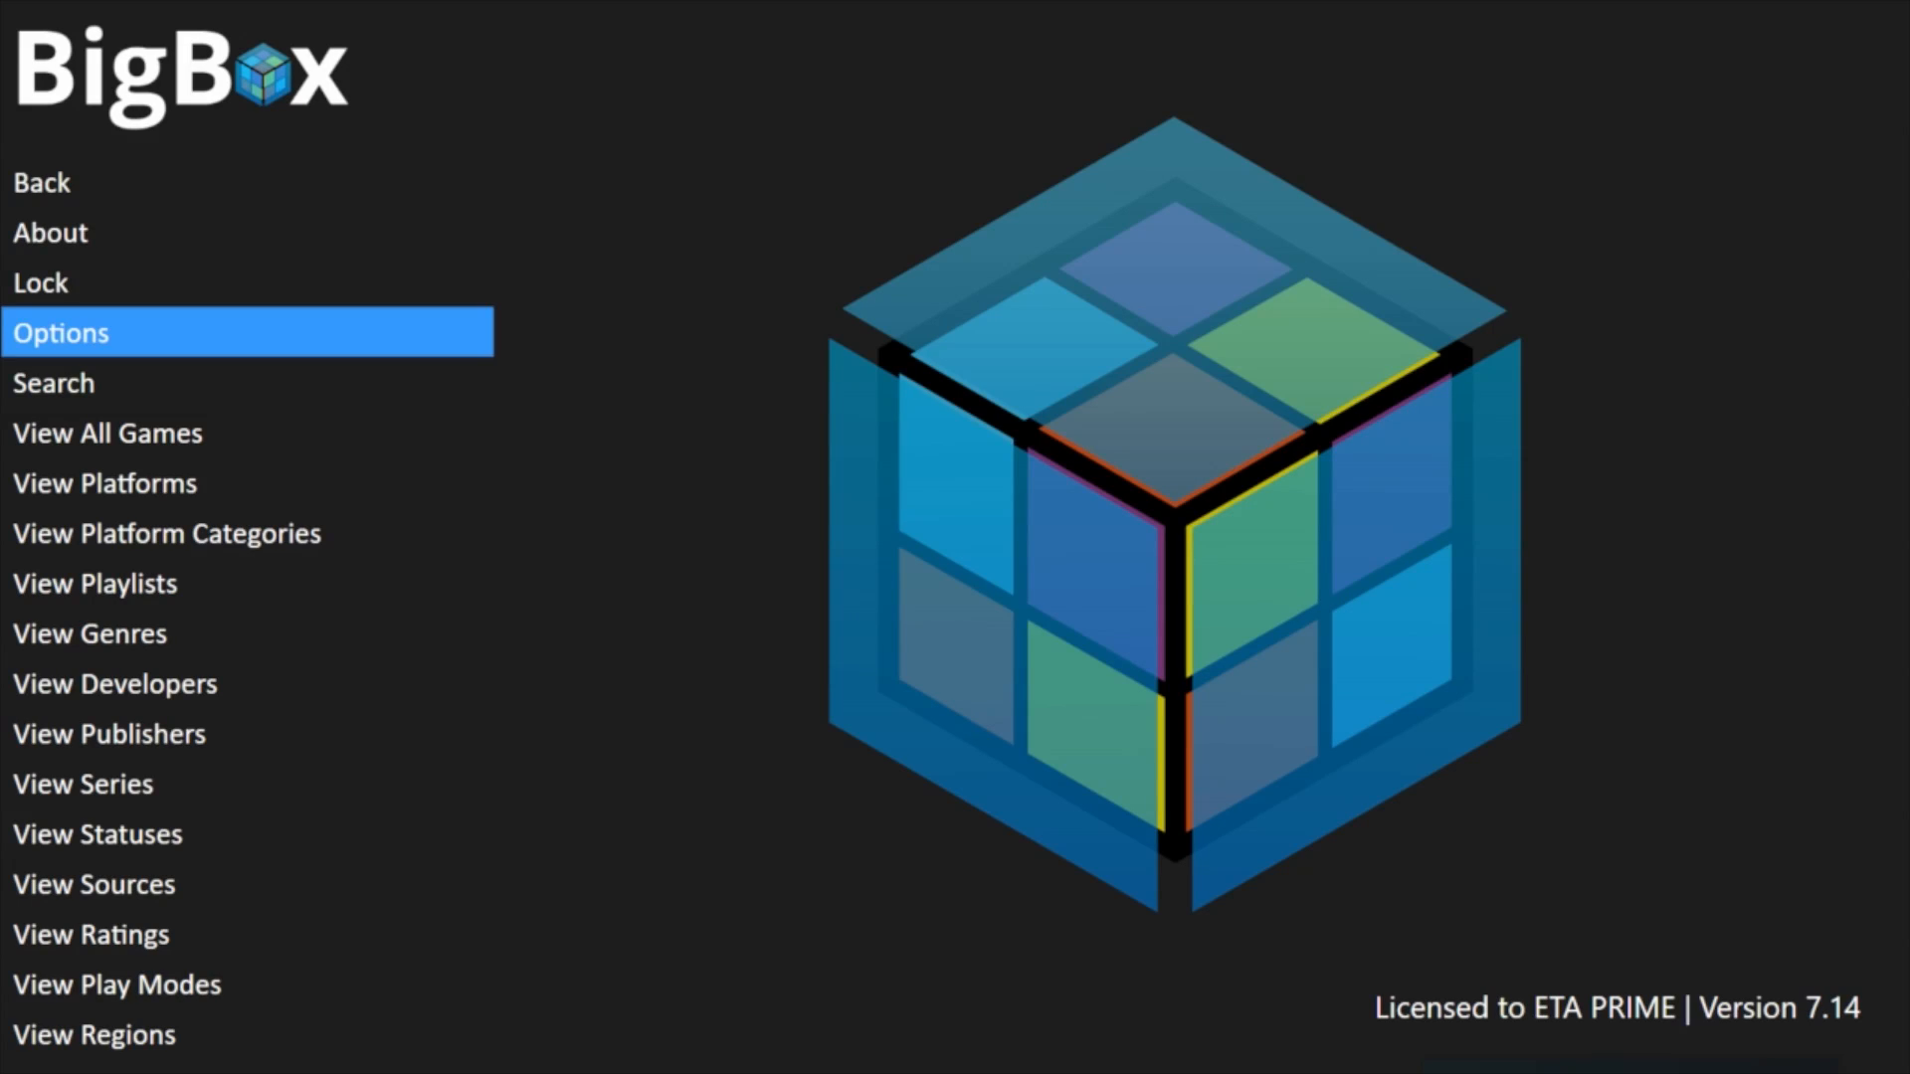
Show the Controller Buttons mapping list in BigBox Options.
left_click(62, 332)
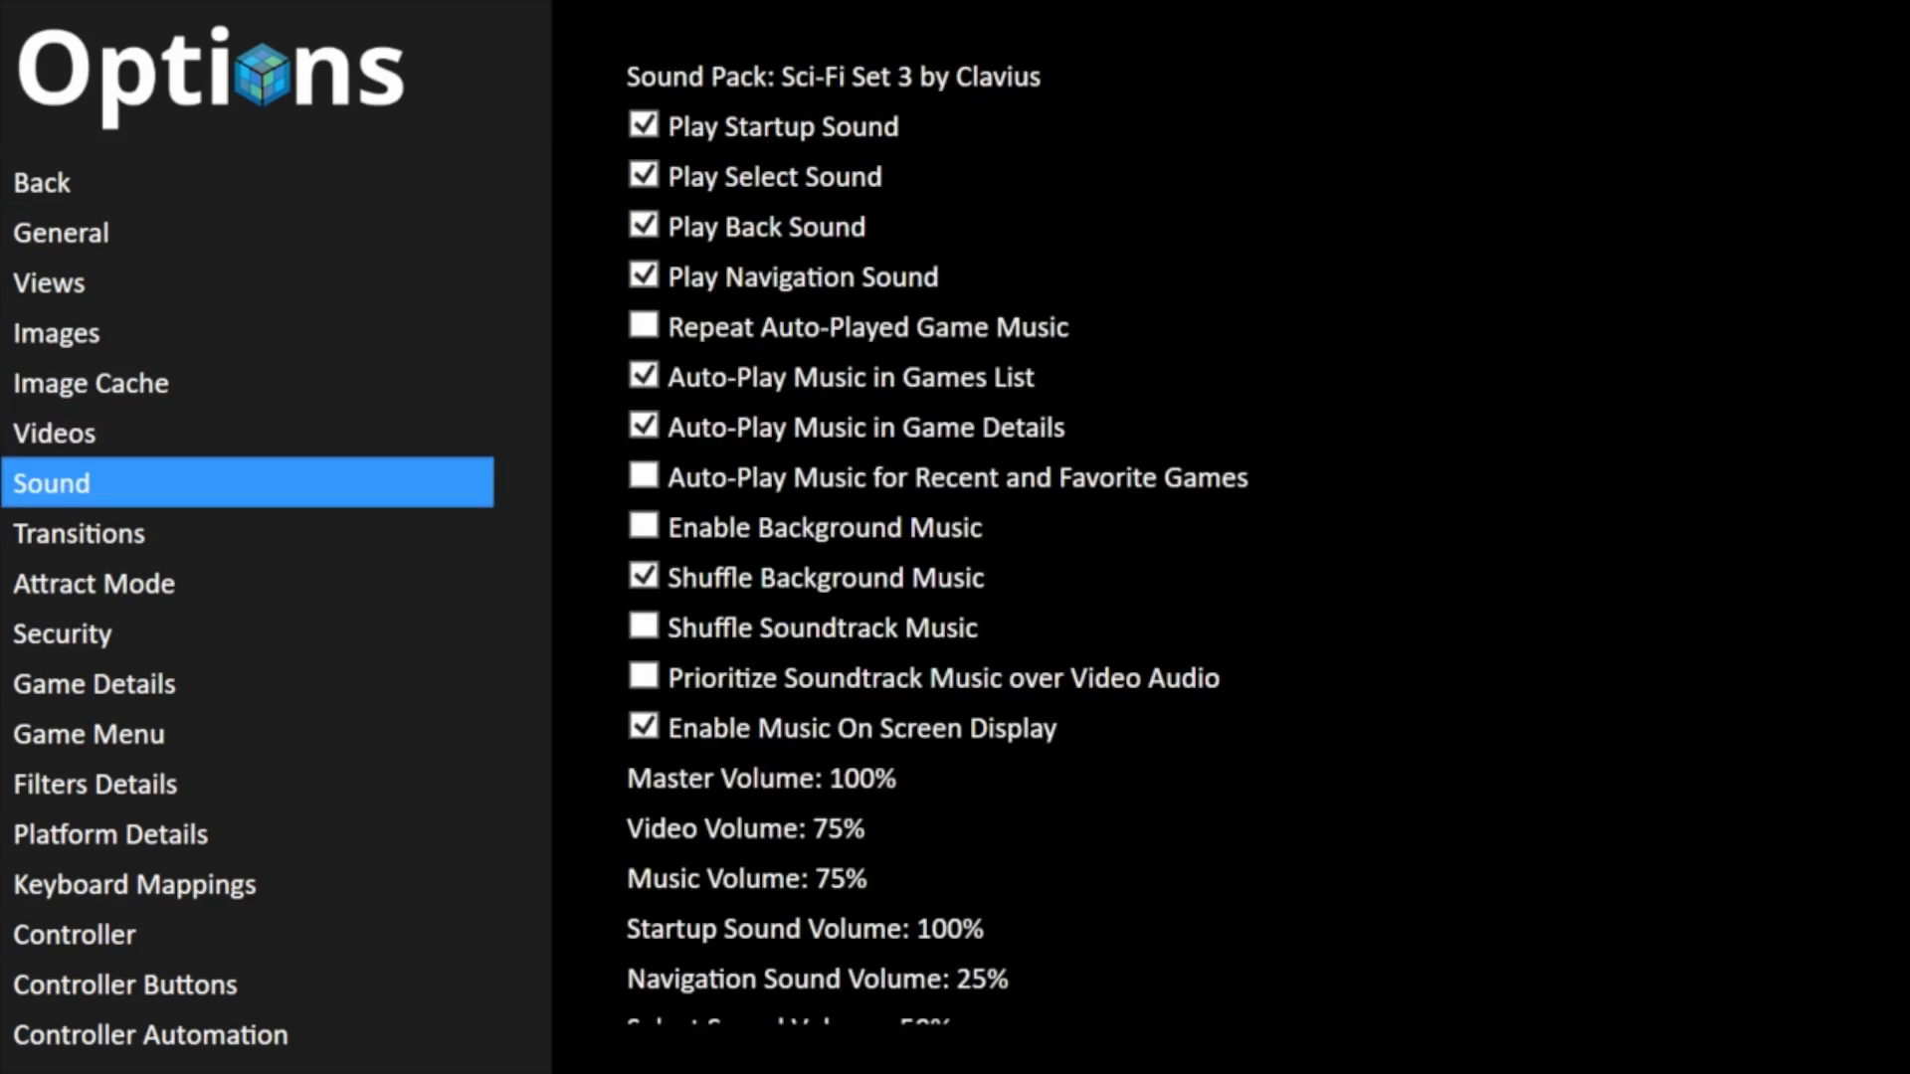
left_click(73, 935)
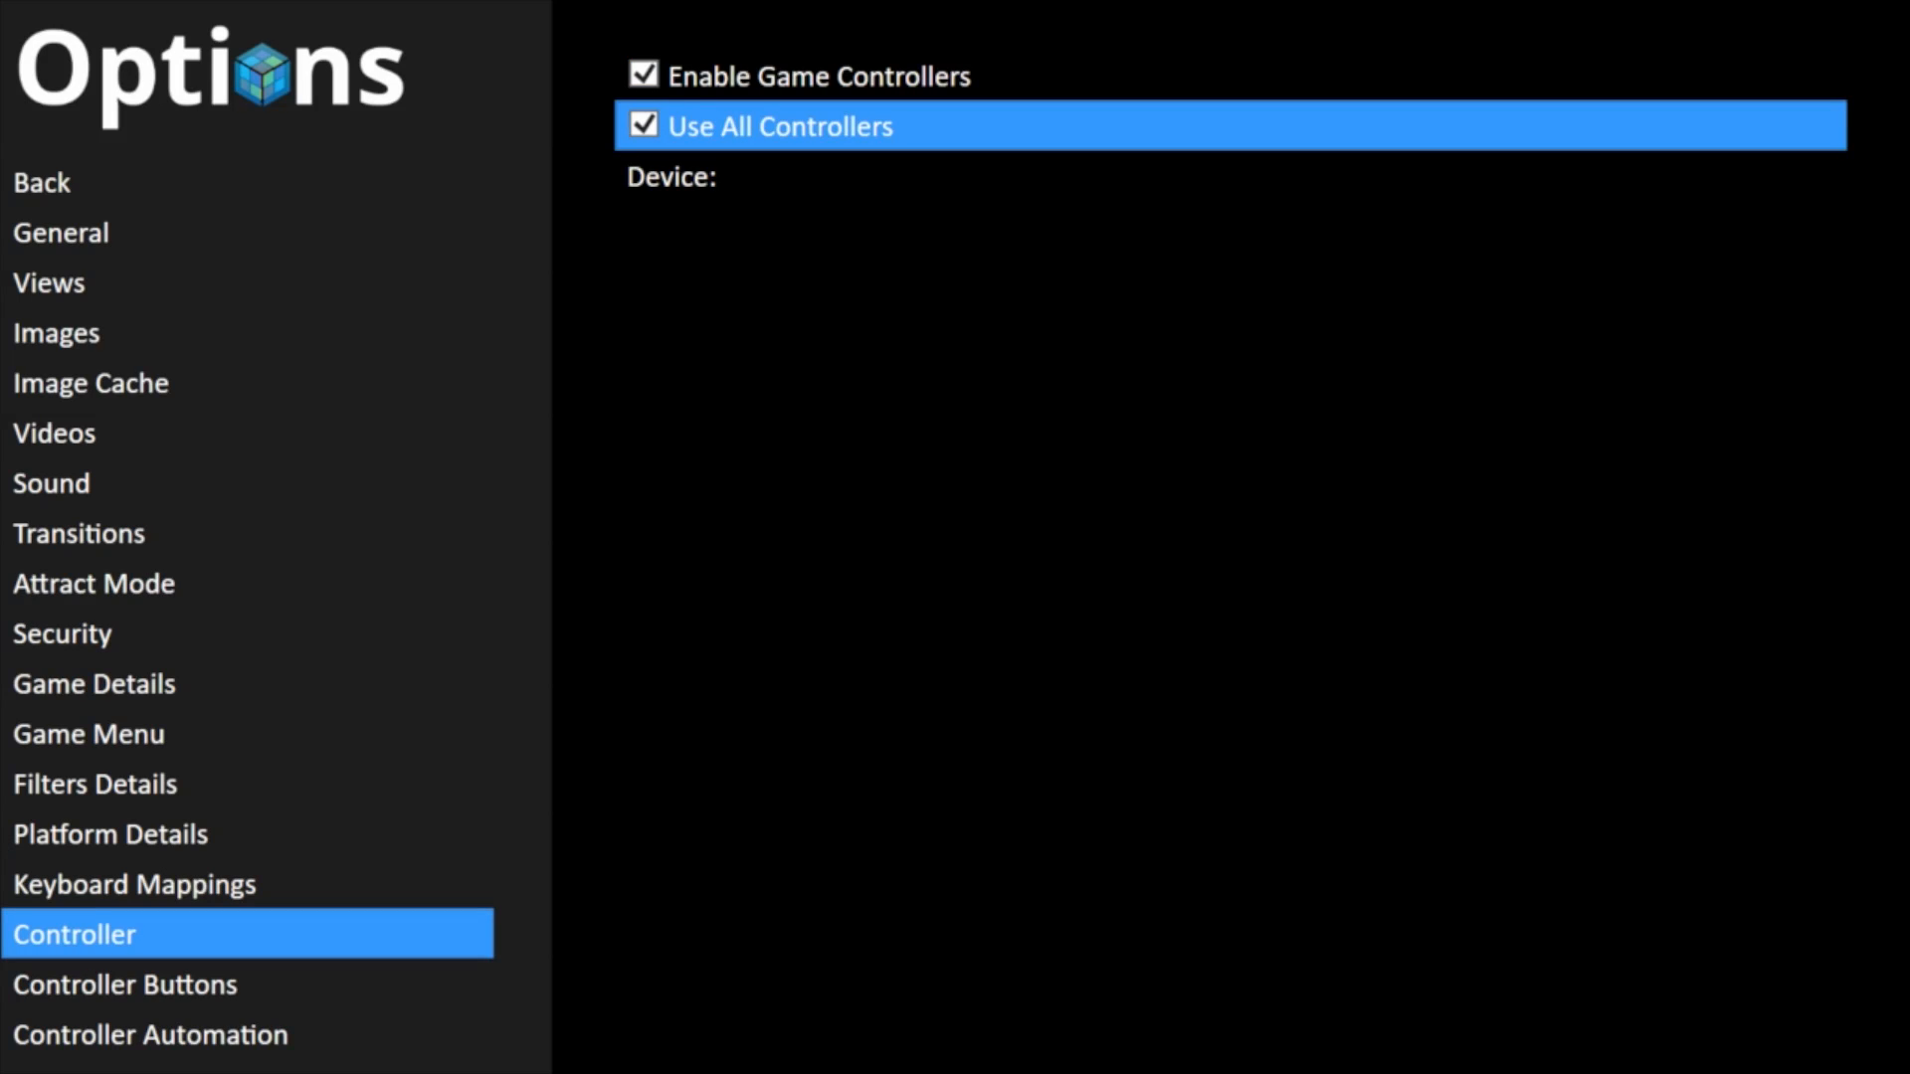
left_click(123, 985)
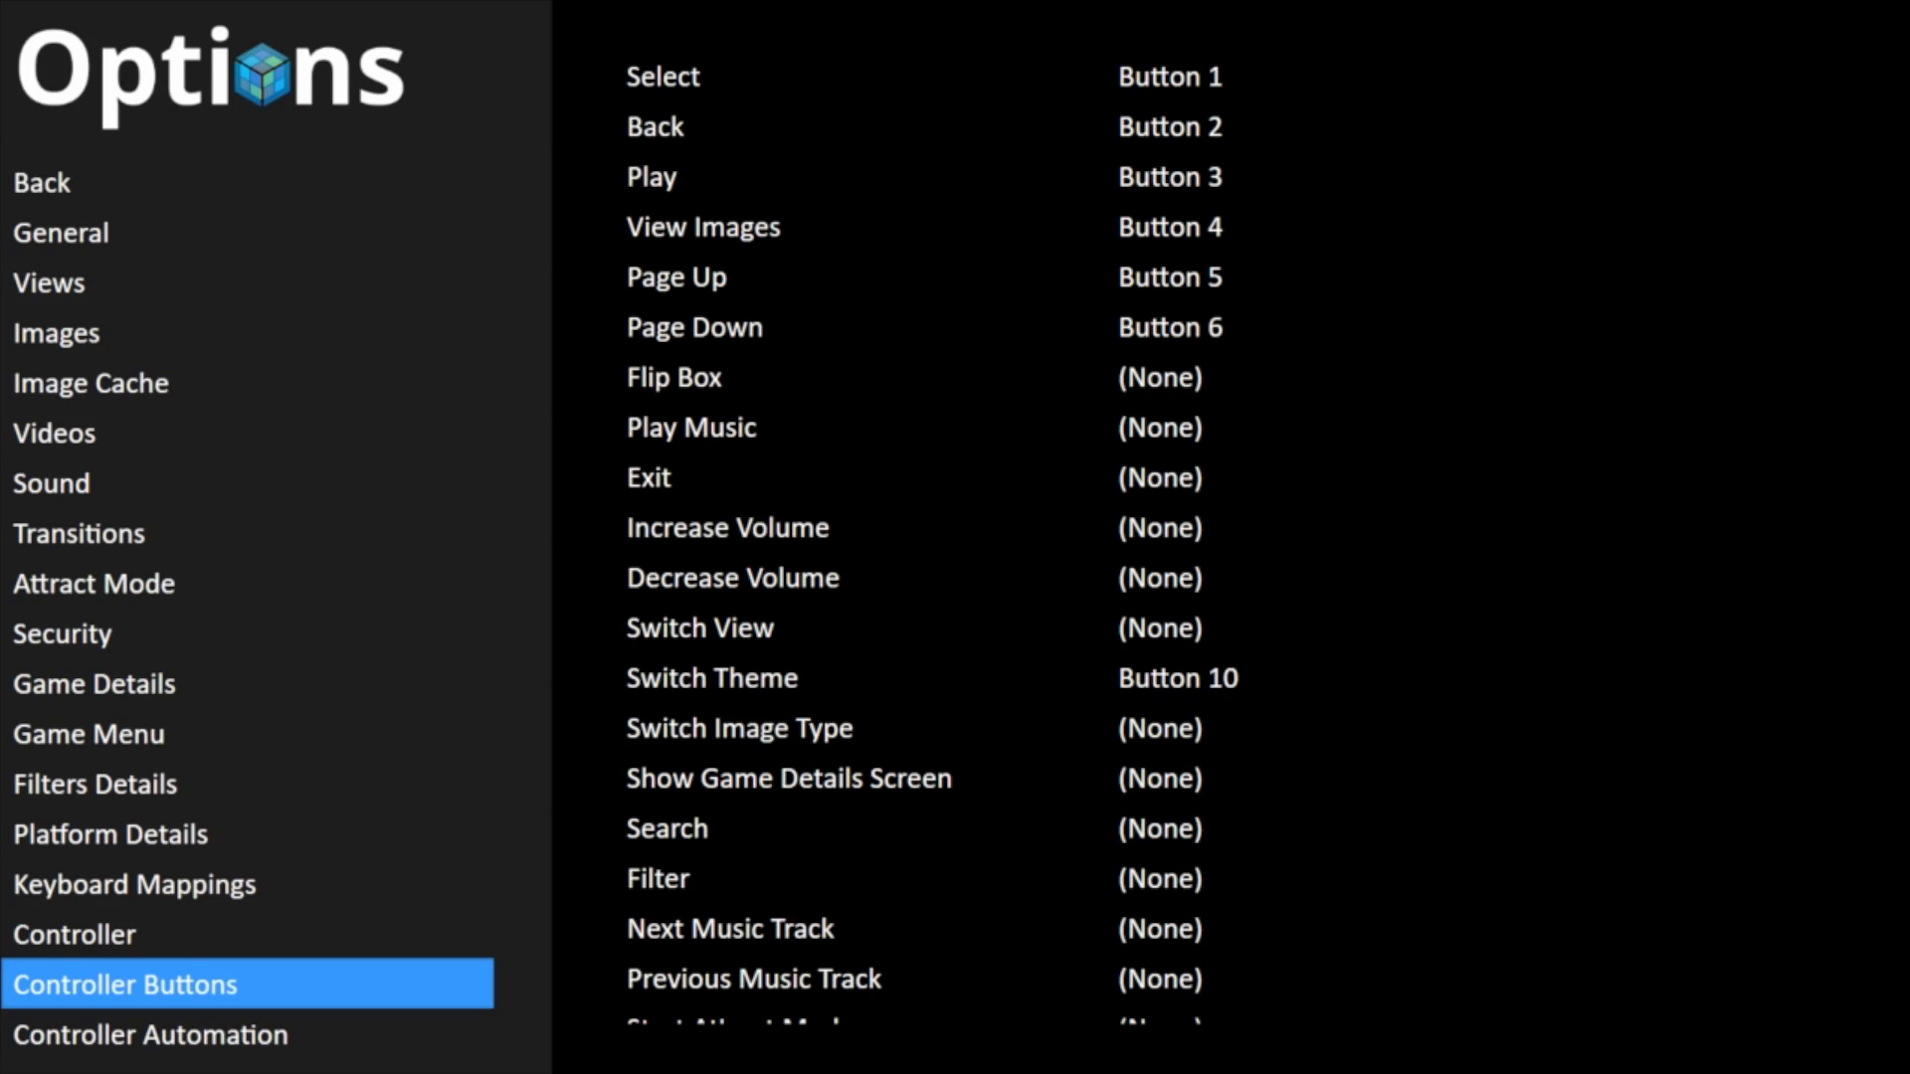
Select Close the Active Window in Controller Automation and await a new button assignment.
left_click(149, 1035)
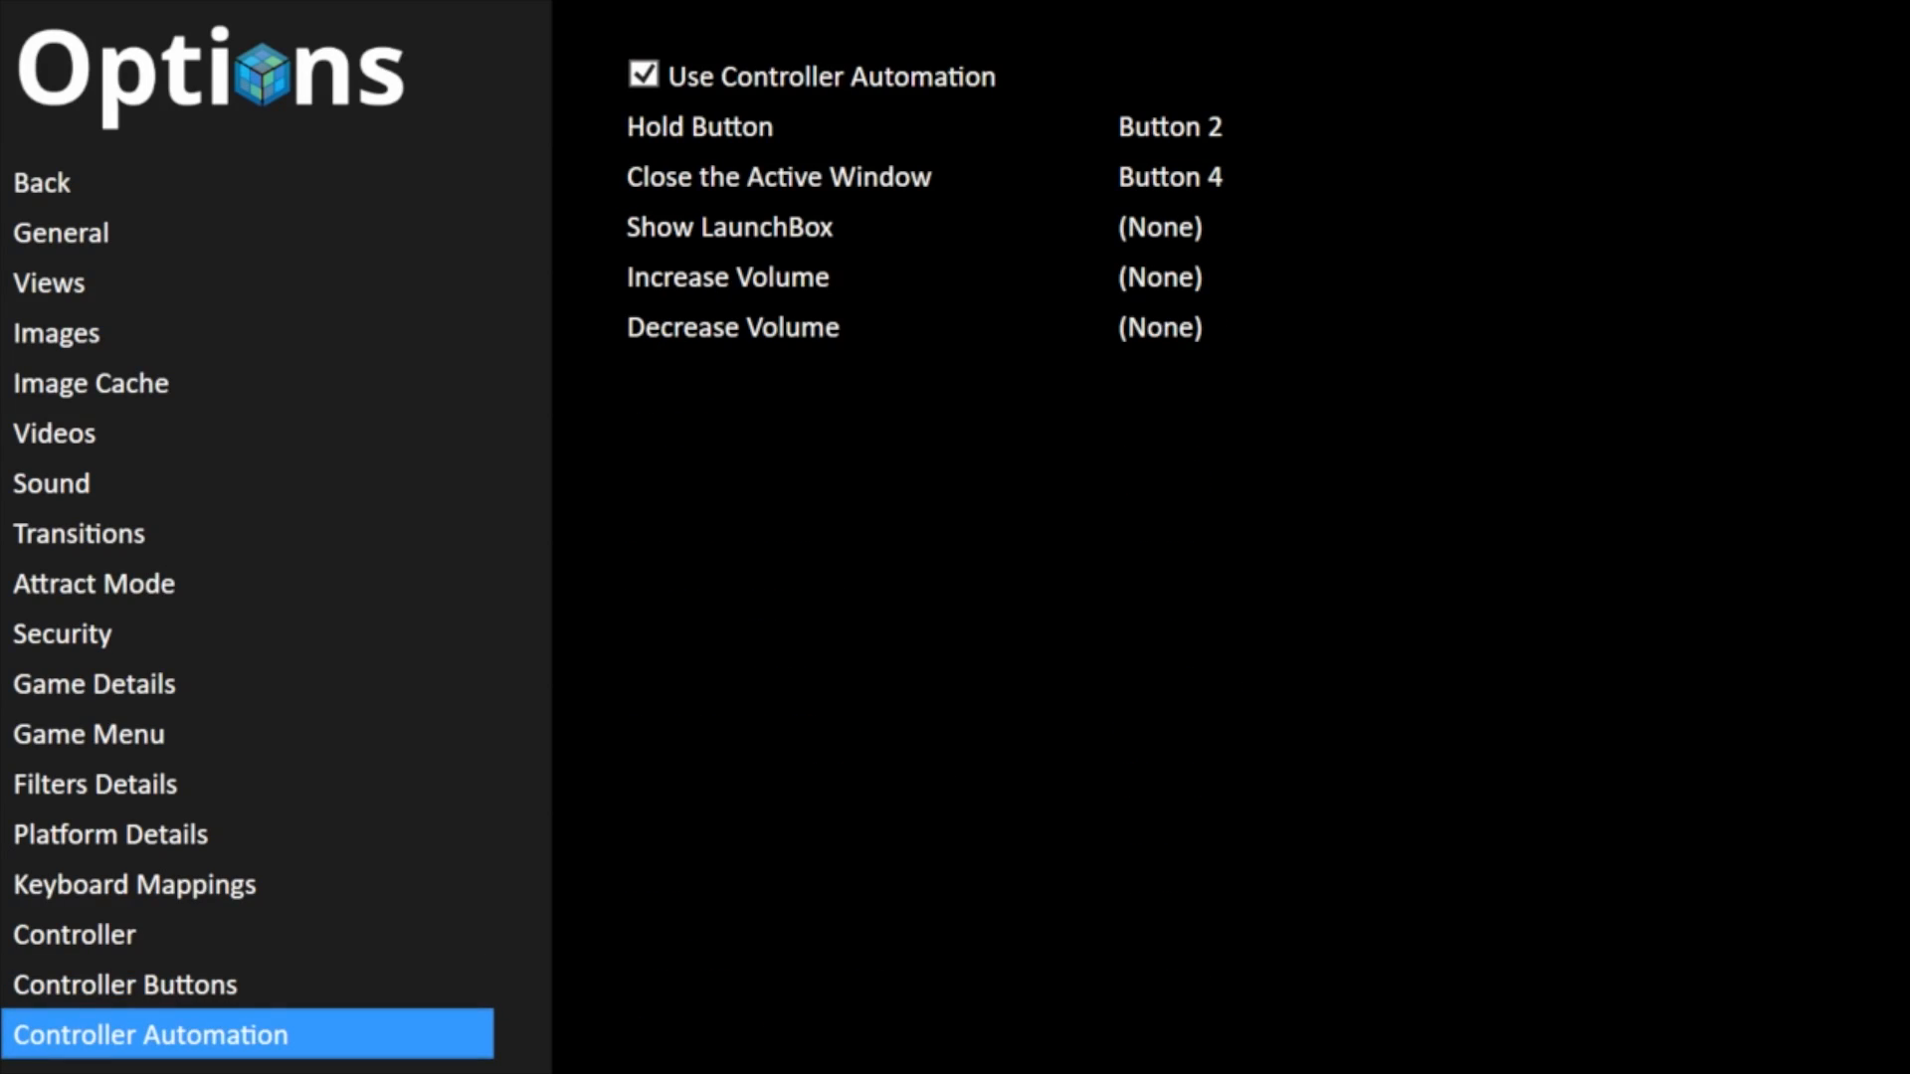
left_click(828, 76)
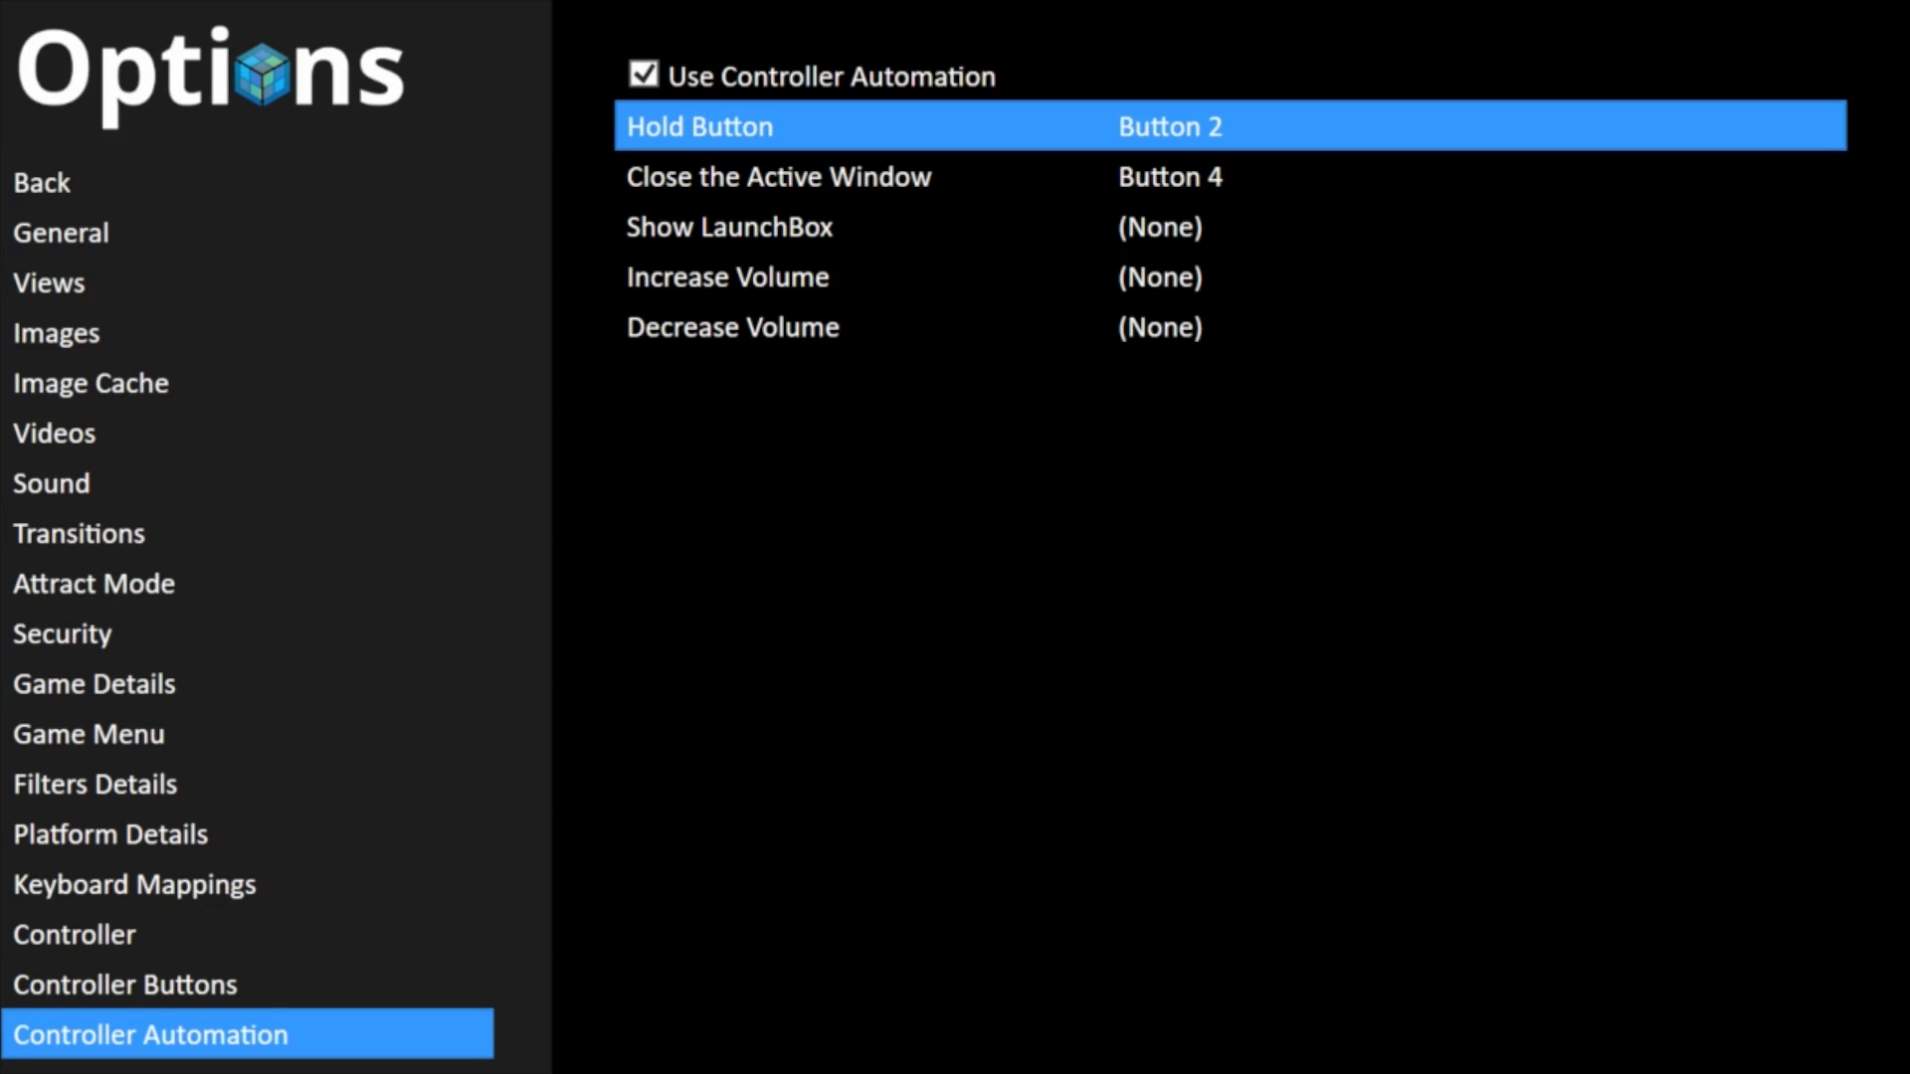
left_click(1170, 125)
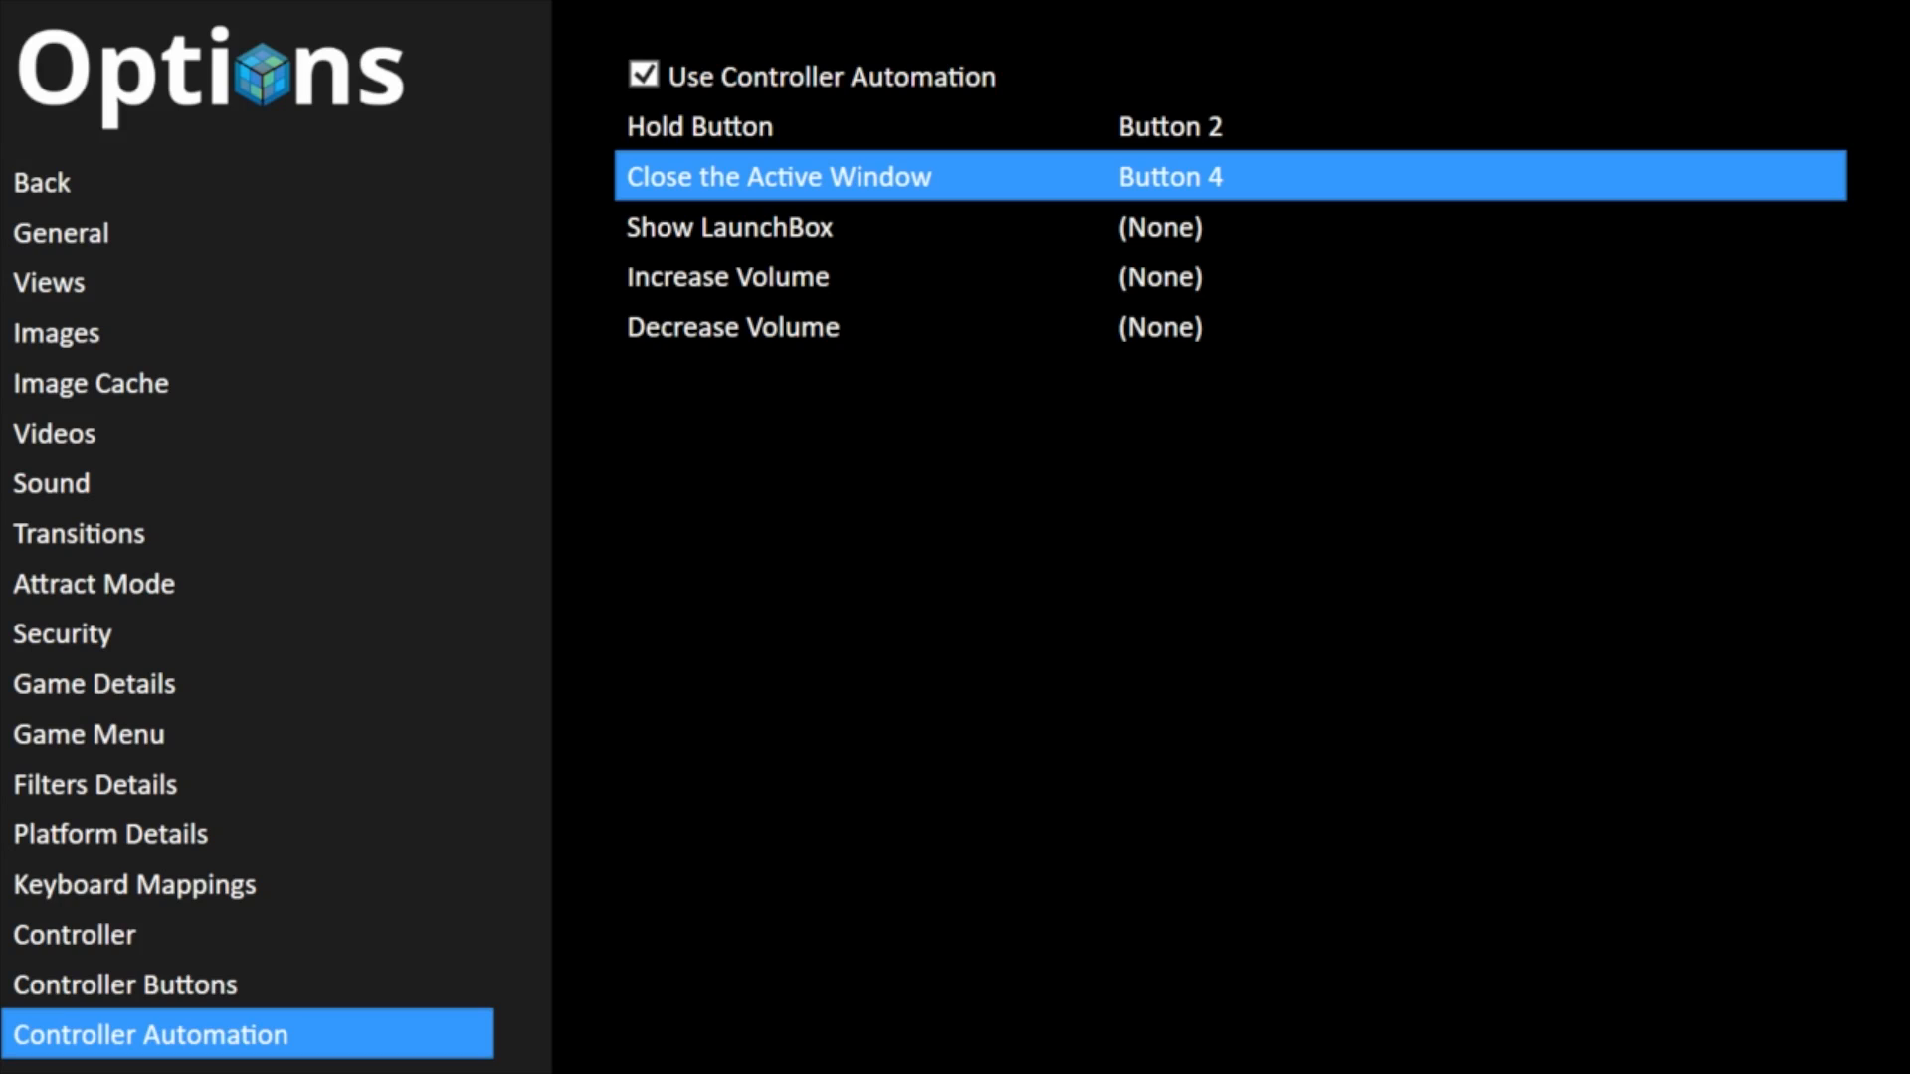
left_click(1170, 175)
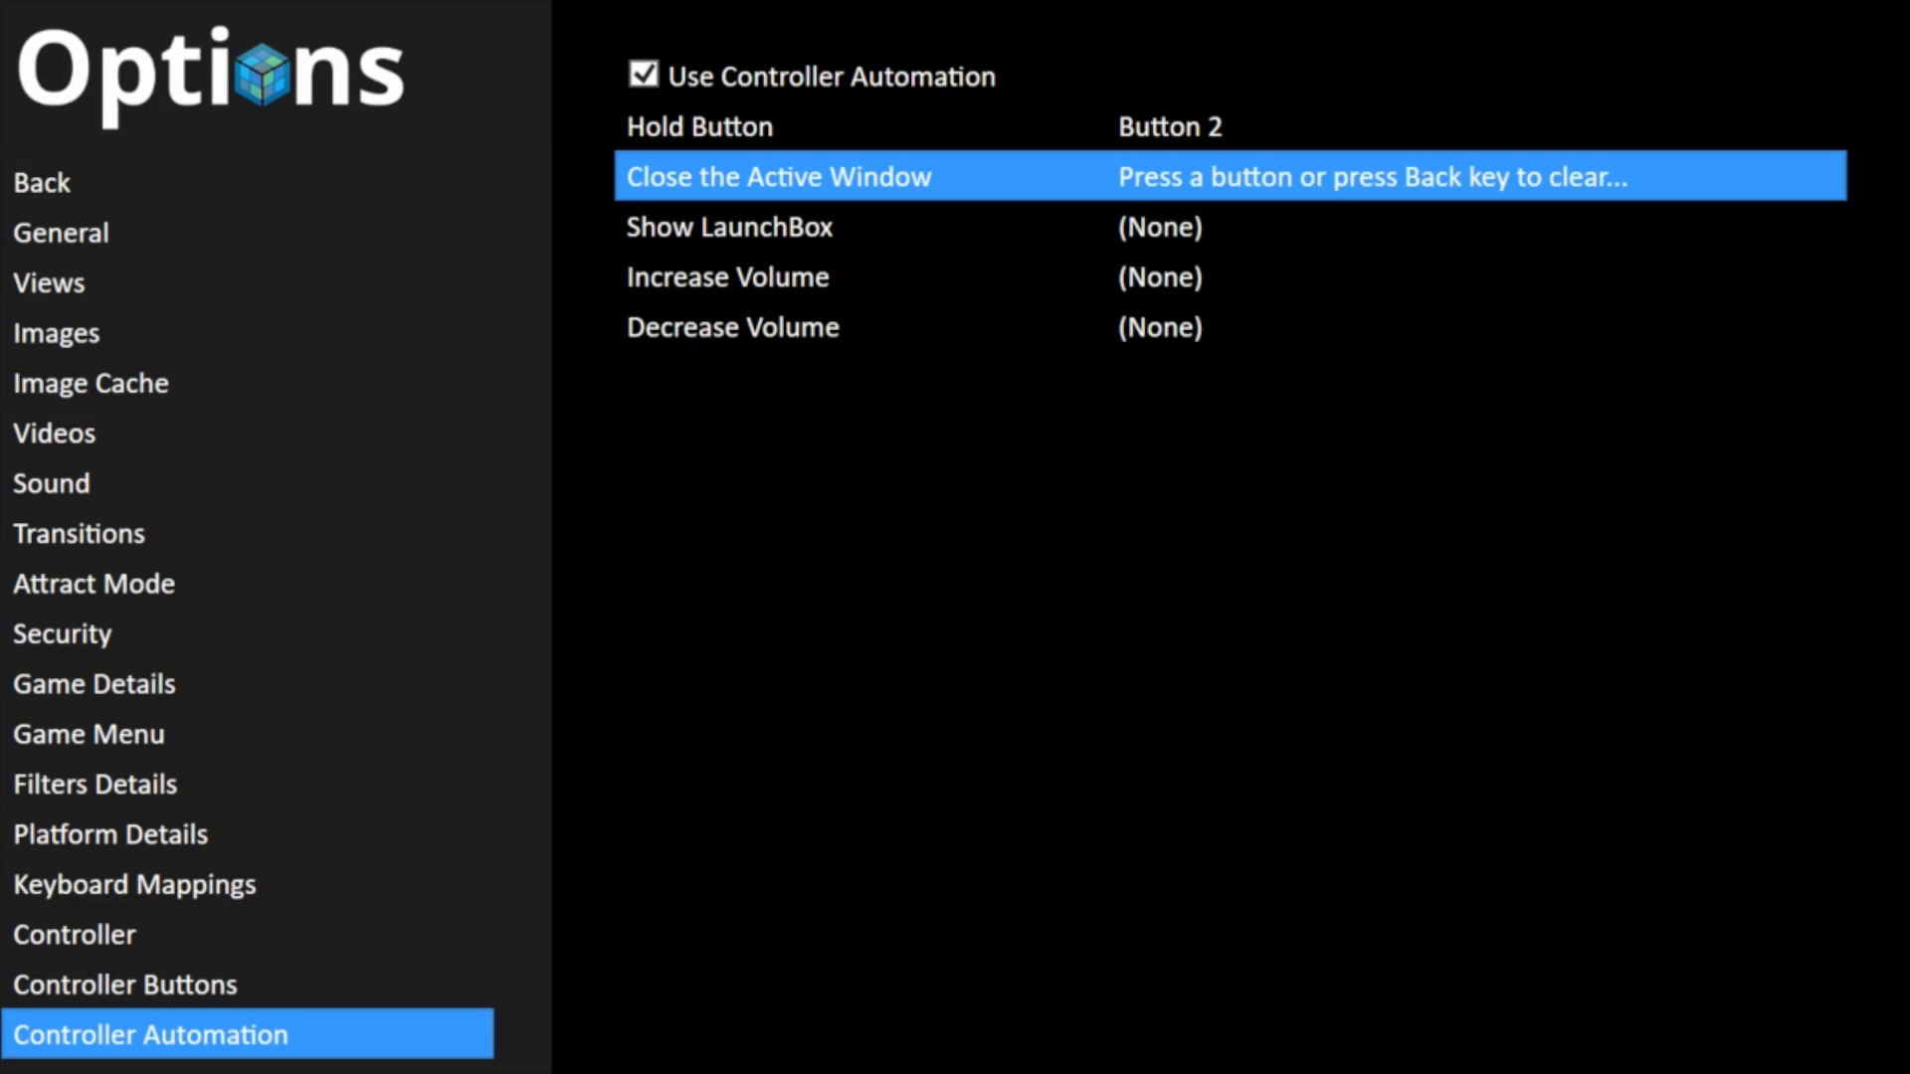